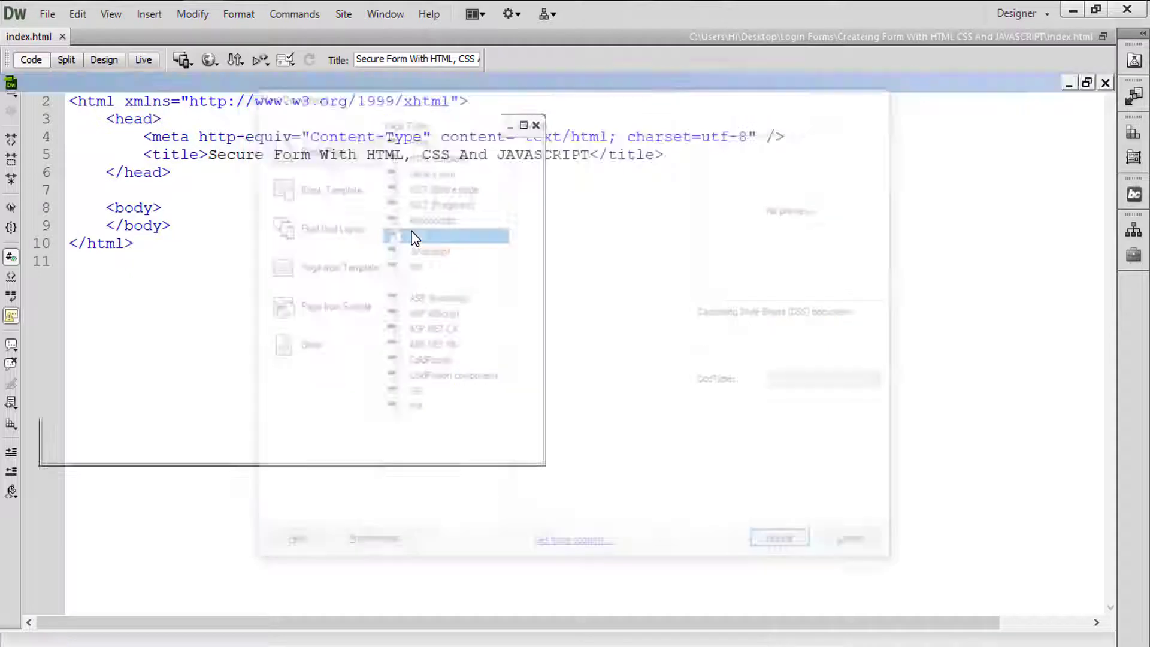
Create a new CSS document containing the reset rule * {margin:0; padding:0}.
{"action": "left_click", "coordinate": [780, 538]}
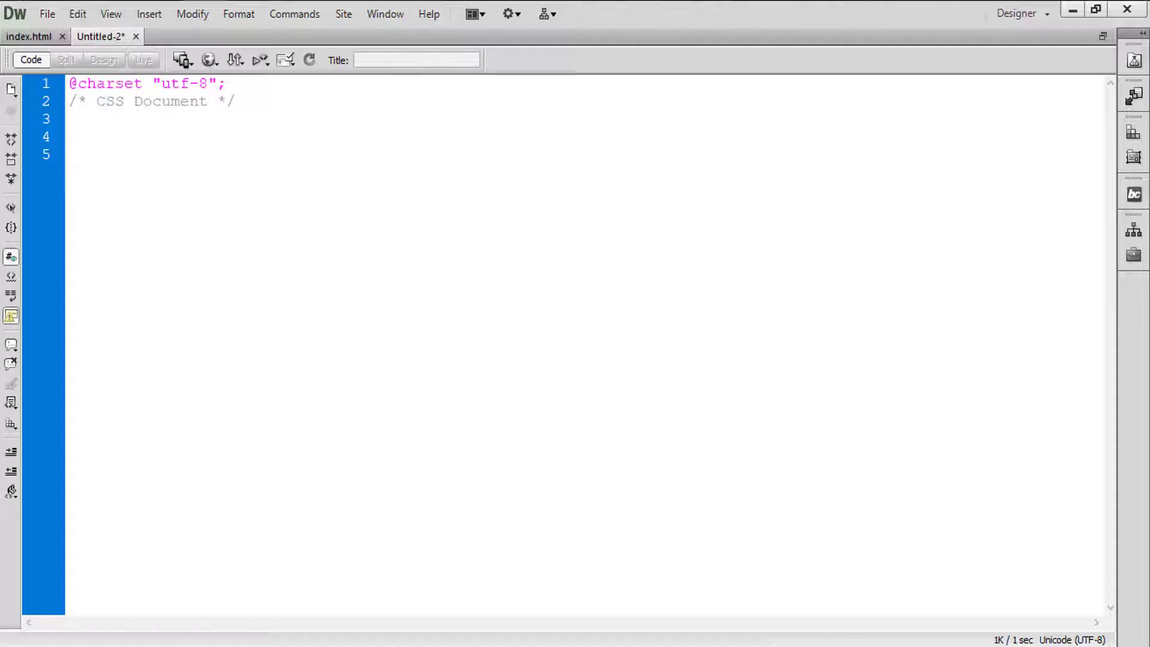
{"action": "type", "text": "* {}"}
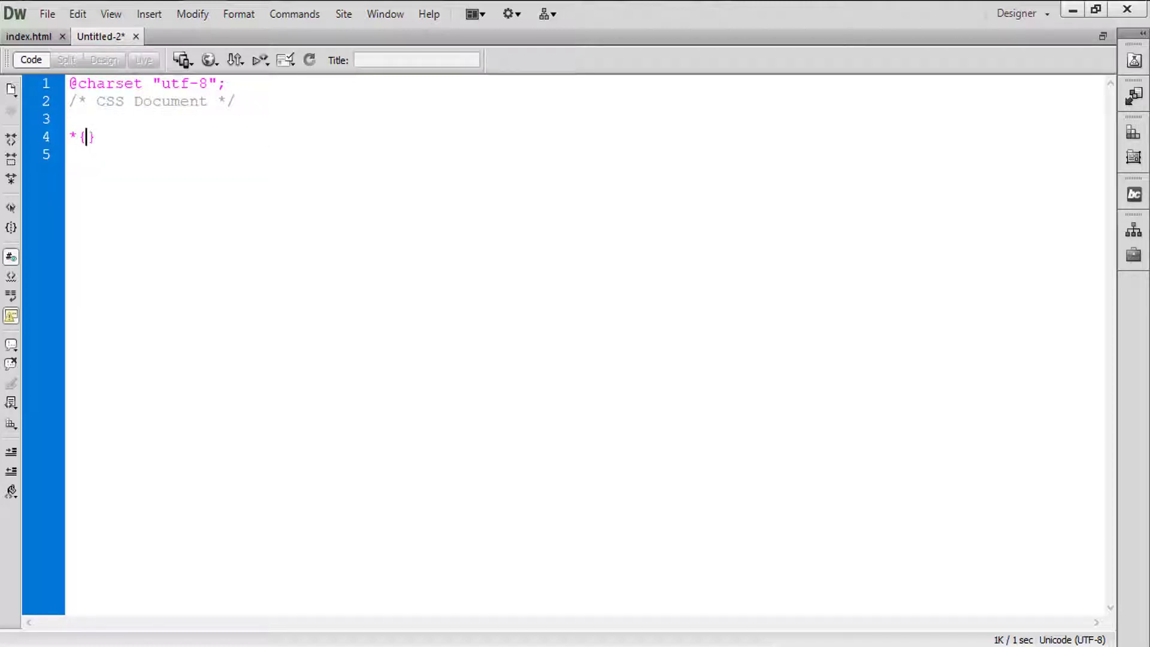
{"action": "type", "text": "margin"}
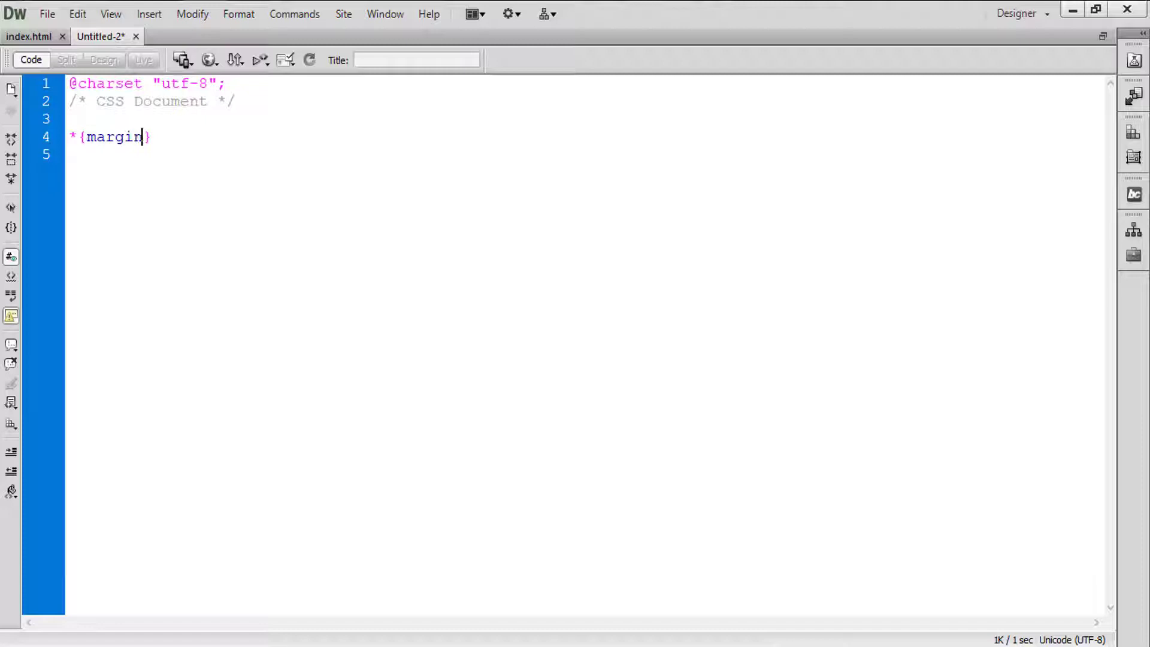
{"action": "type", "text": ":0; a"}
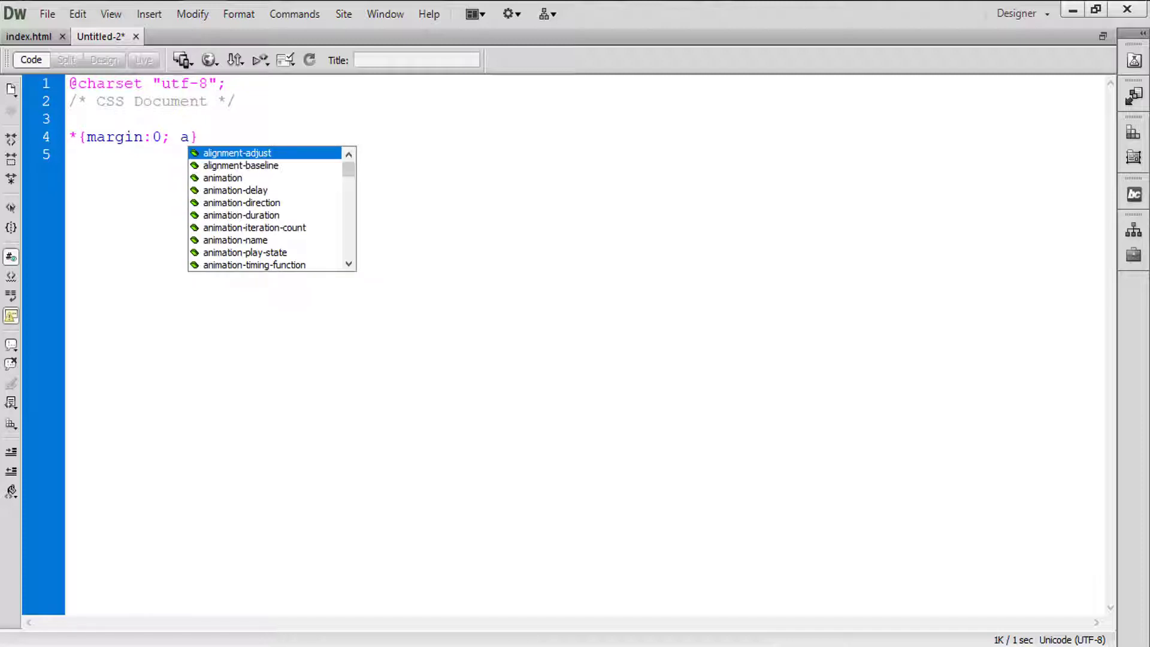
{"action": "type", "text": "padding:"}
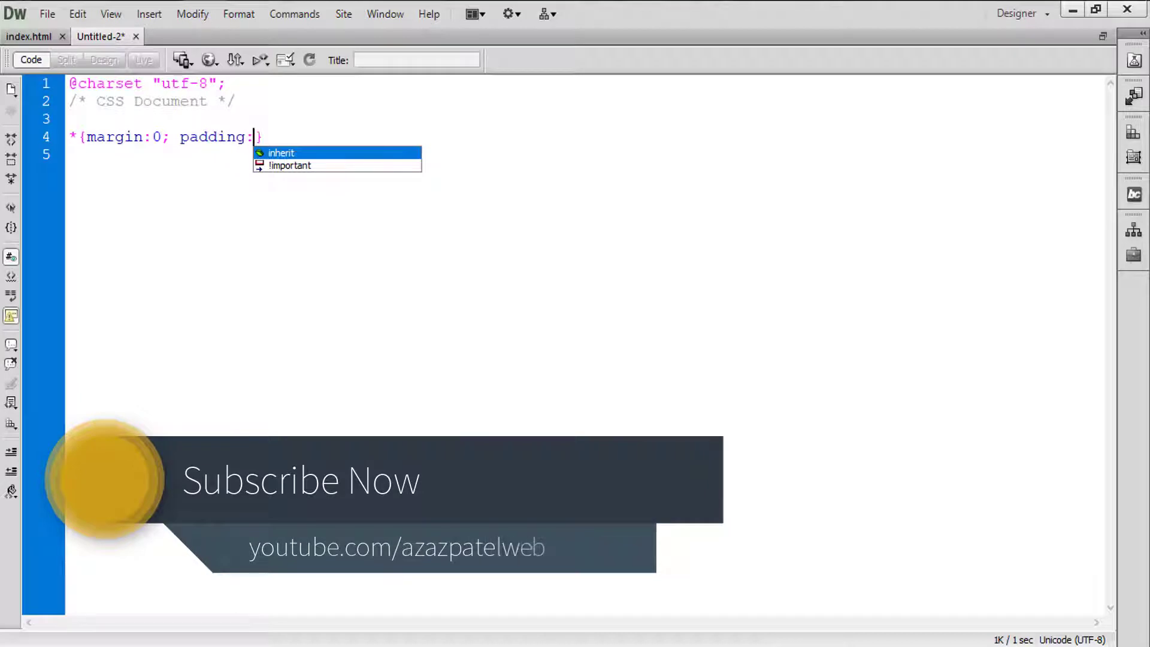
{"action": "type", "text": "0"}
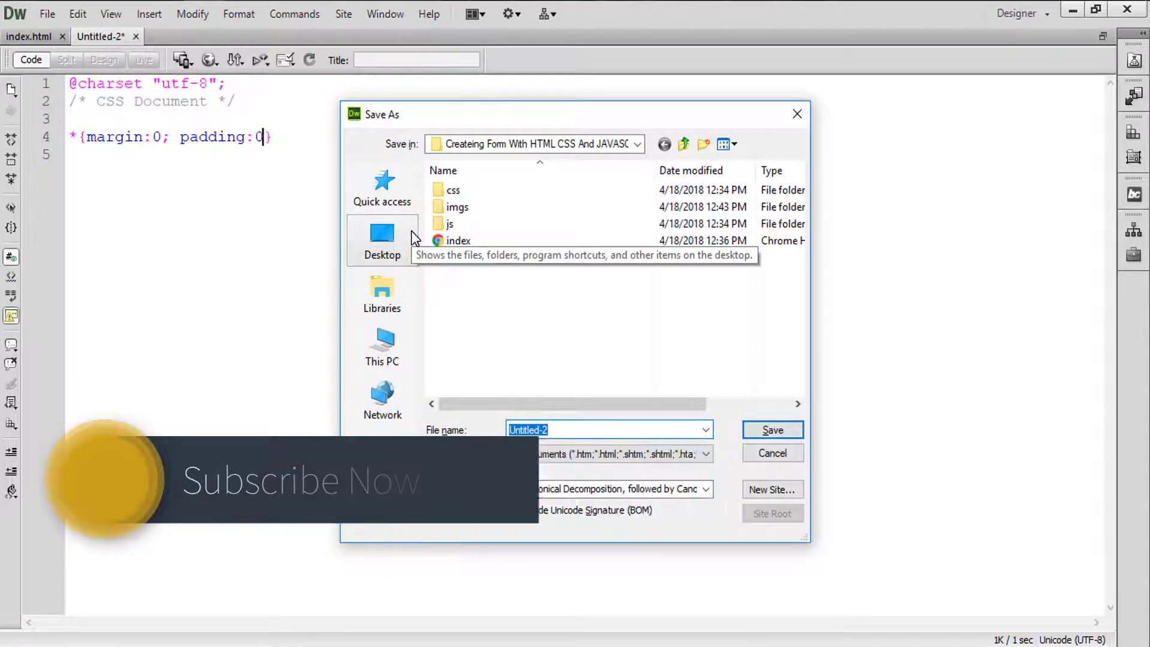
Name the stylesheet style.css and save it into the css folder.
{"action": "type", "text": "style.c"}
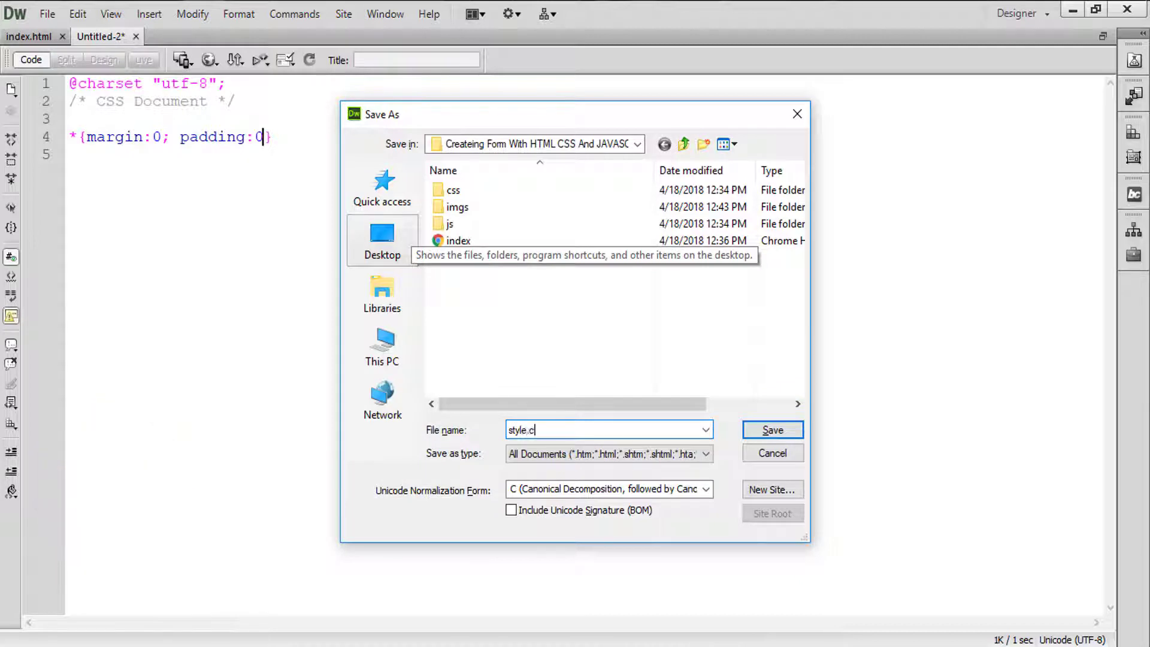
{"action": "type", "text": "ss"}
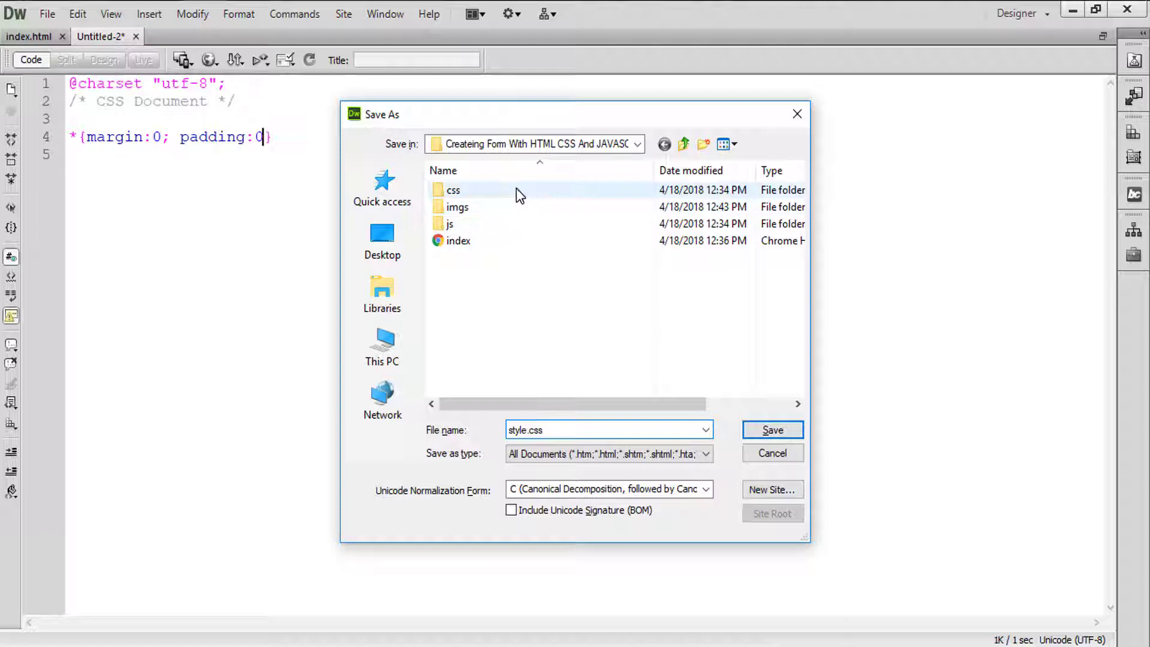
{"action": "double_click", "coordinate": [453, 190]}
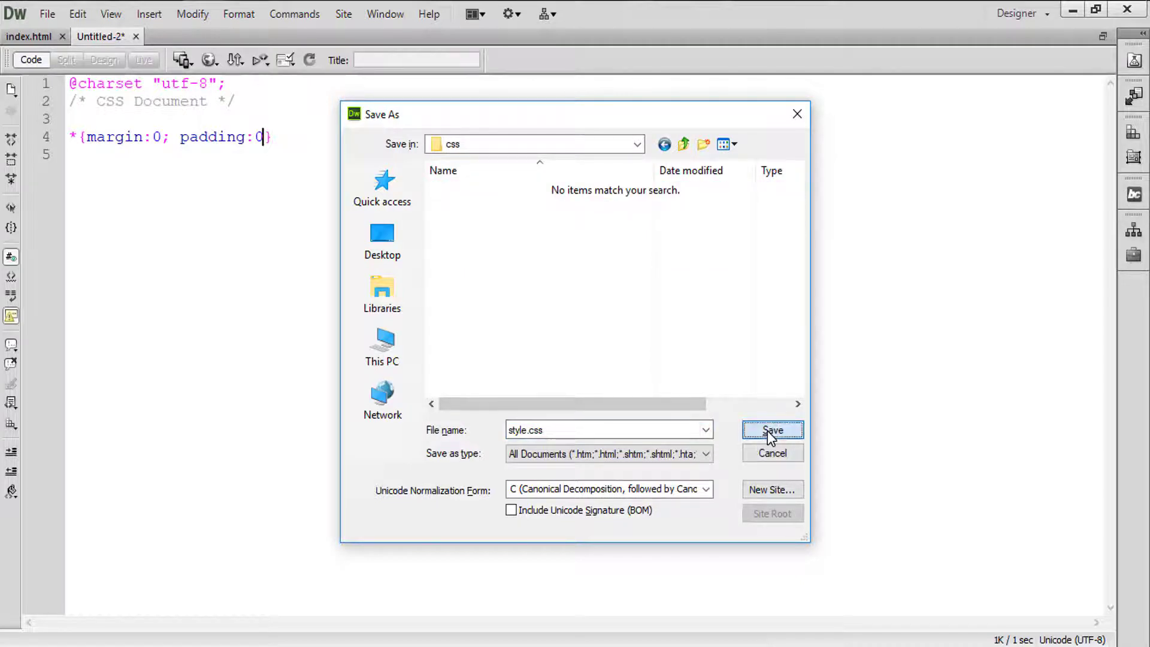
{"action": "left_click", "coordinate": [772, 430]}
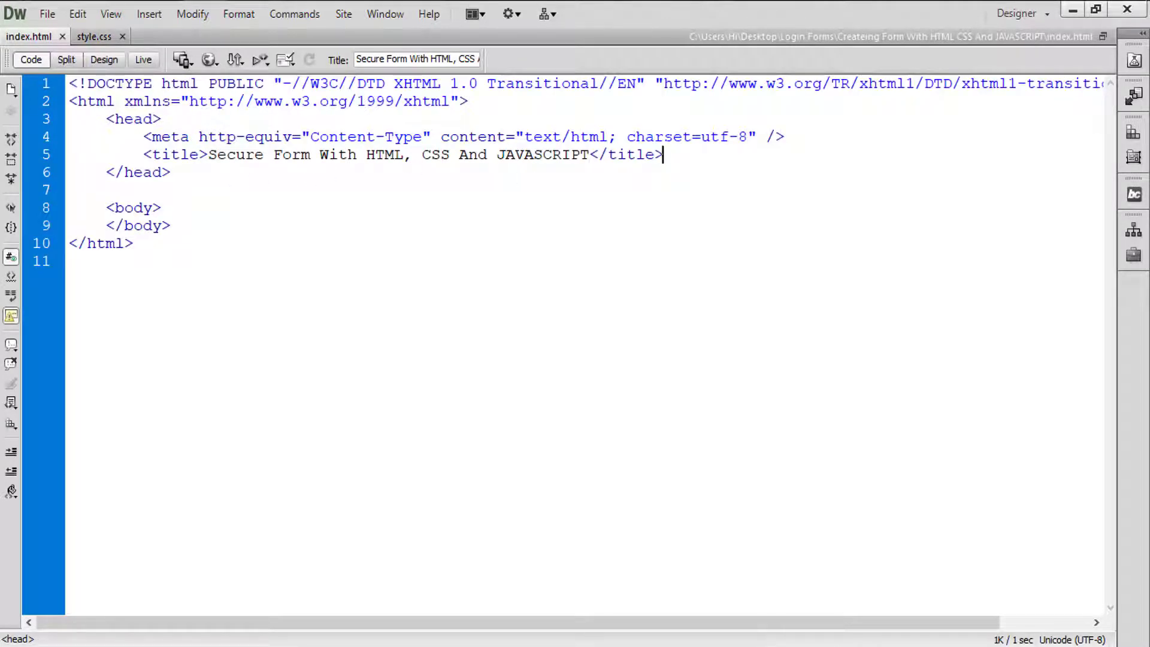
Add <link rel="stylesheet" href="css/style.css" /> to index.html's head and save it.
{"action": "type", "text": "<al"}
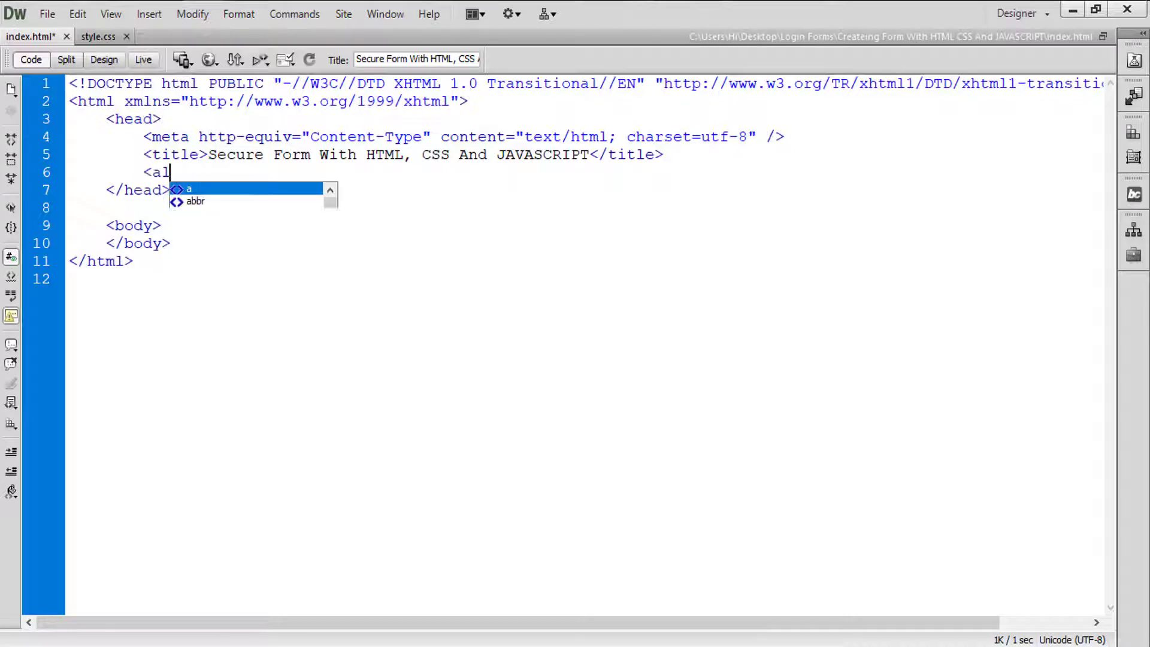
{"action": "type", "text": "link"}
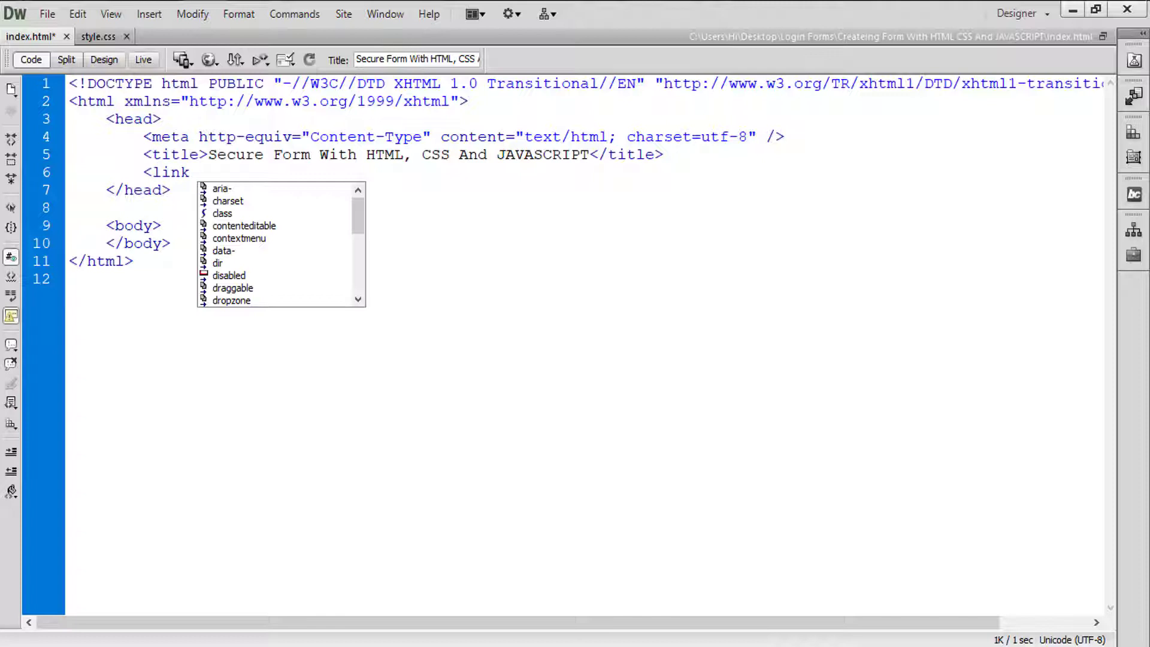
{"action": "type", "text": "rel=\"stylesheet\" h"}
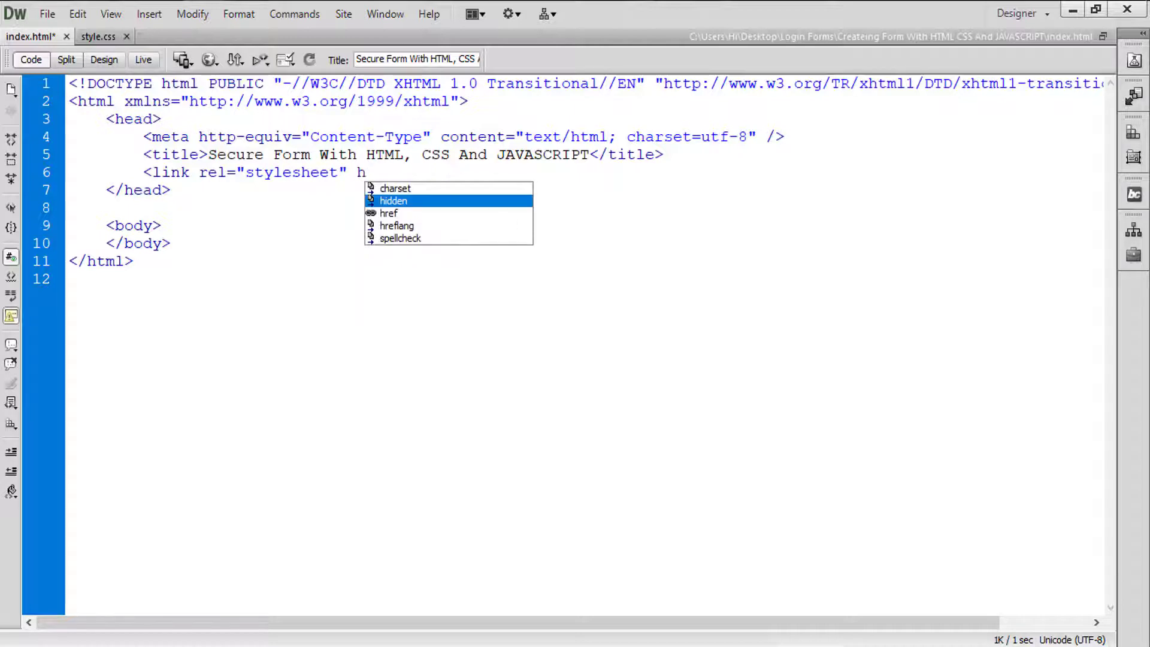
{"action": "left_click", "coordinate": [389, 213]}
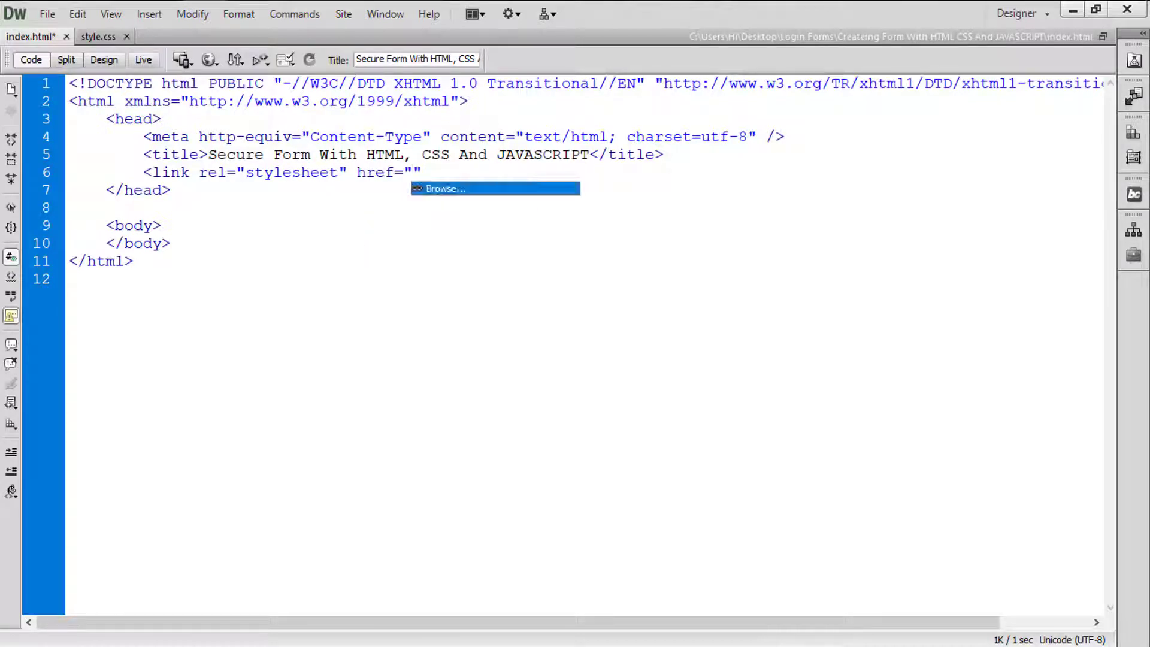
{"action": "type", "text": "css/s"}
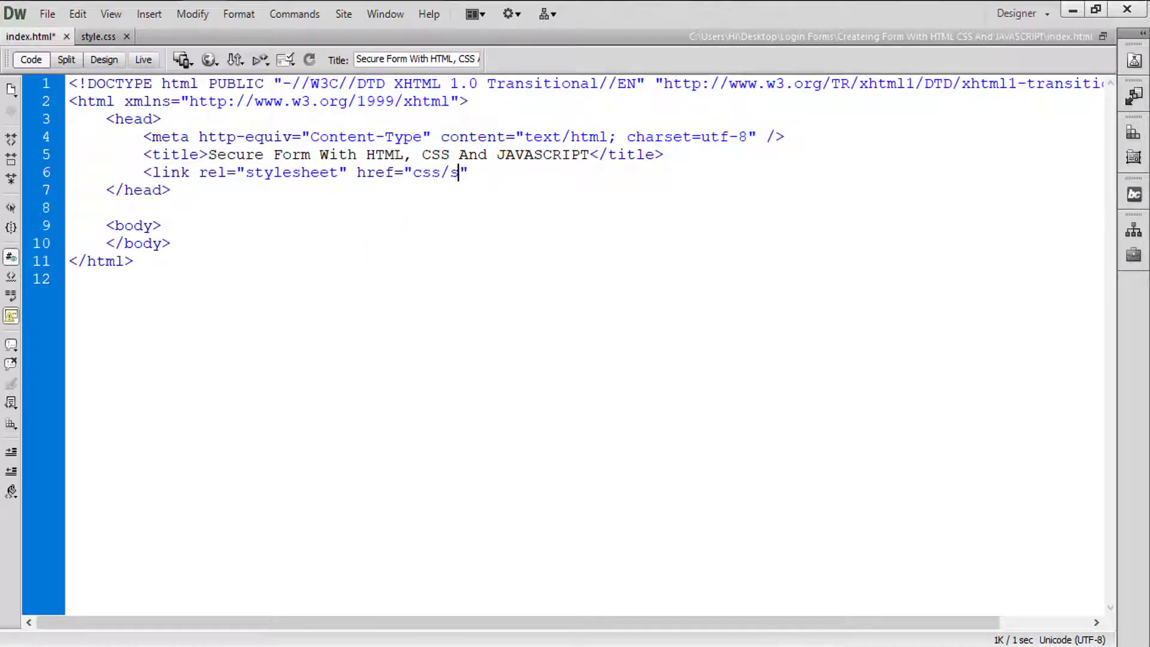
{"action": "type", "text": "tyle.css"}
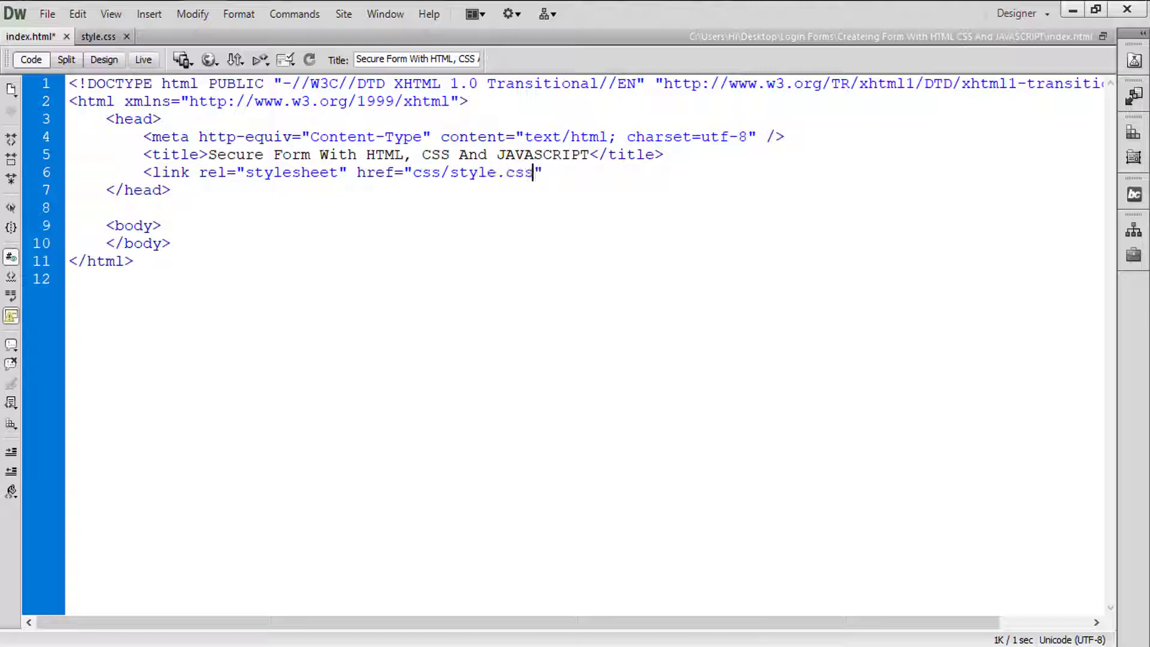
{"action": "type", "text": "/>"}
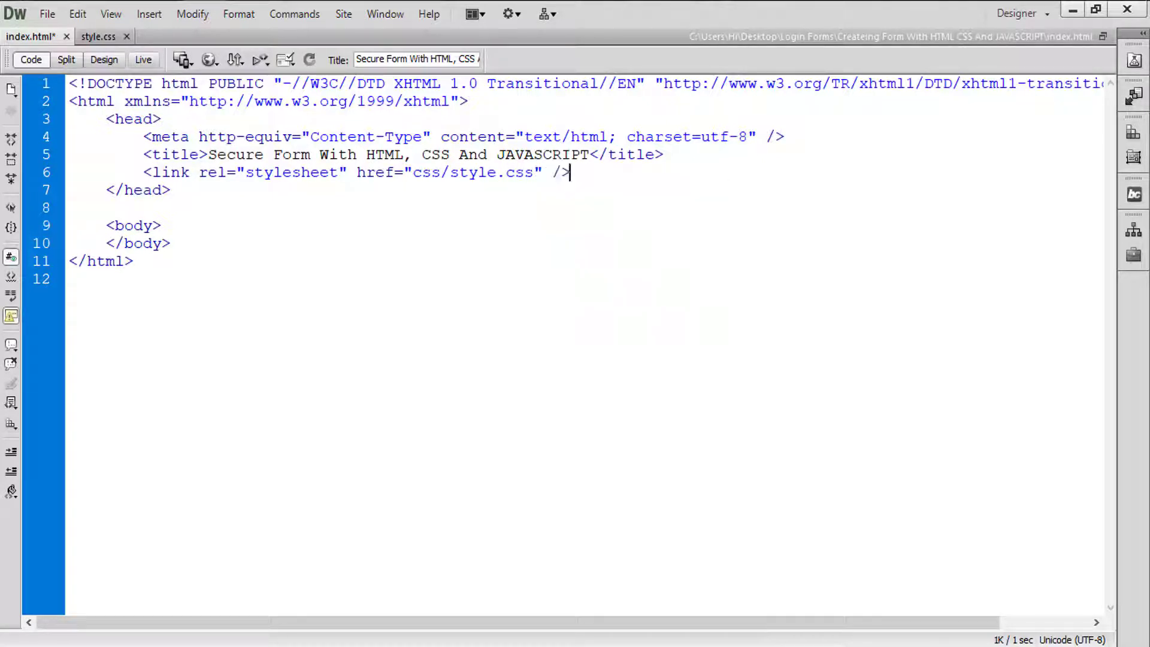
{"action": "key", "text": "ctrl+s"}
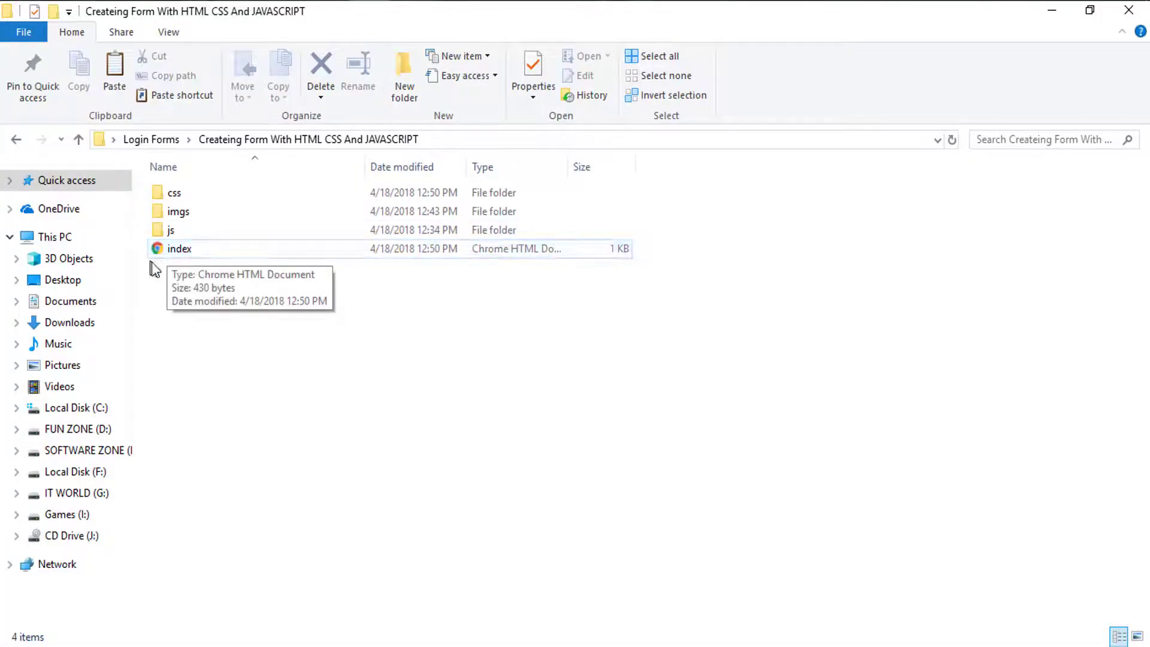
{"action": "left_click", "coordinate": [180, 248]}
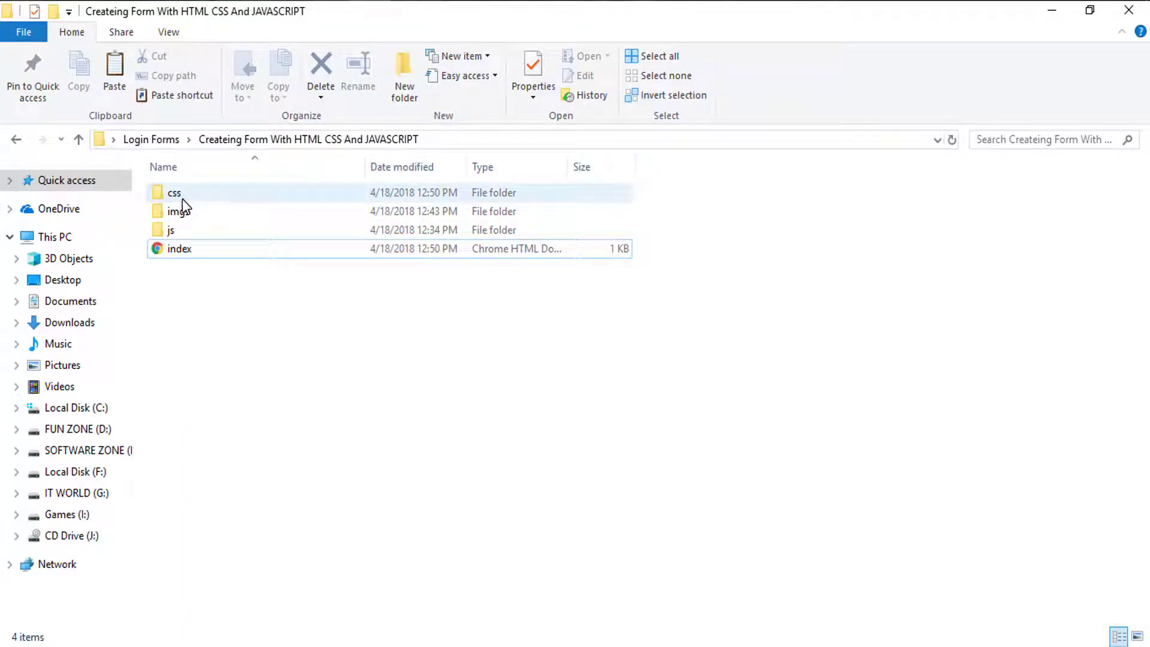
{"action": "double_click", "coordinate": [174, 193]}
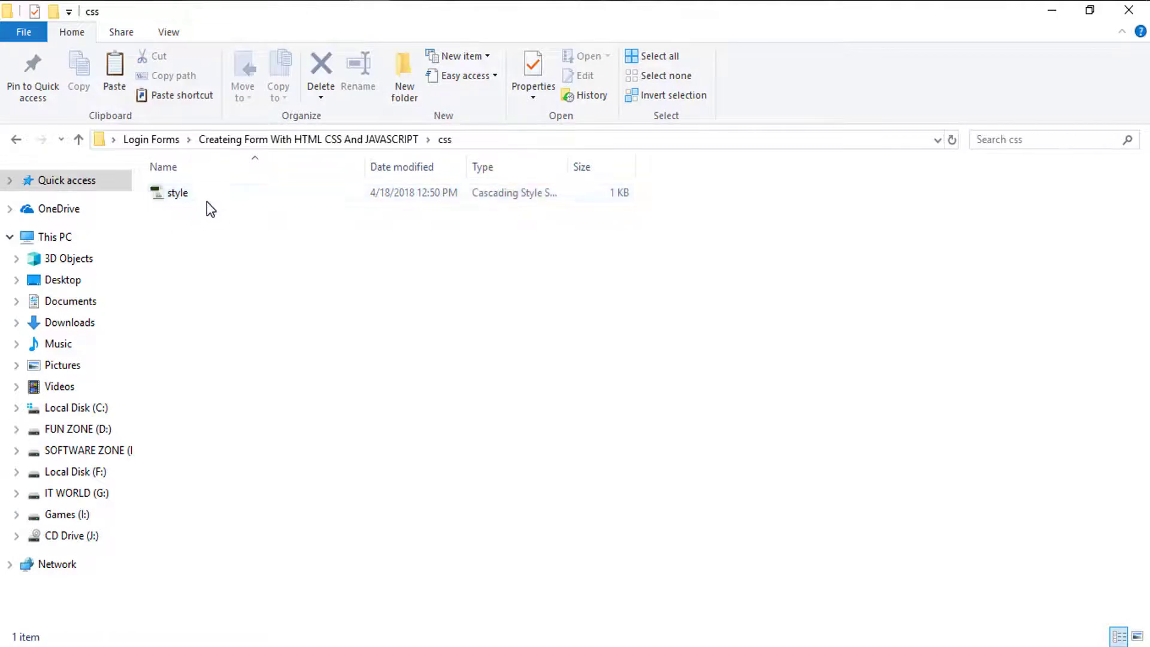
{"action": "left_click", "coordinate": [16, 139]}
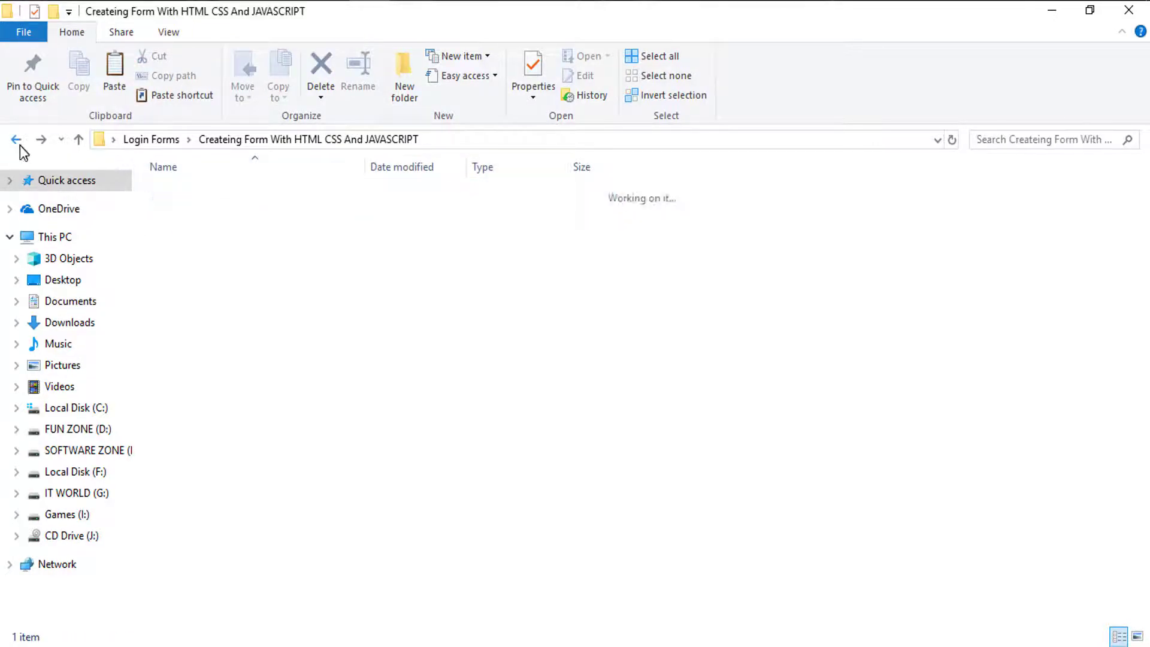
{"action": "left_click", "coordinate": [173, 192]}
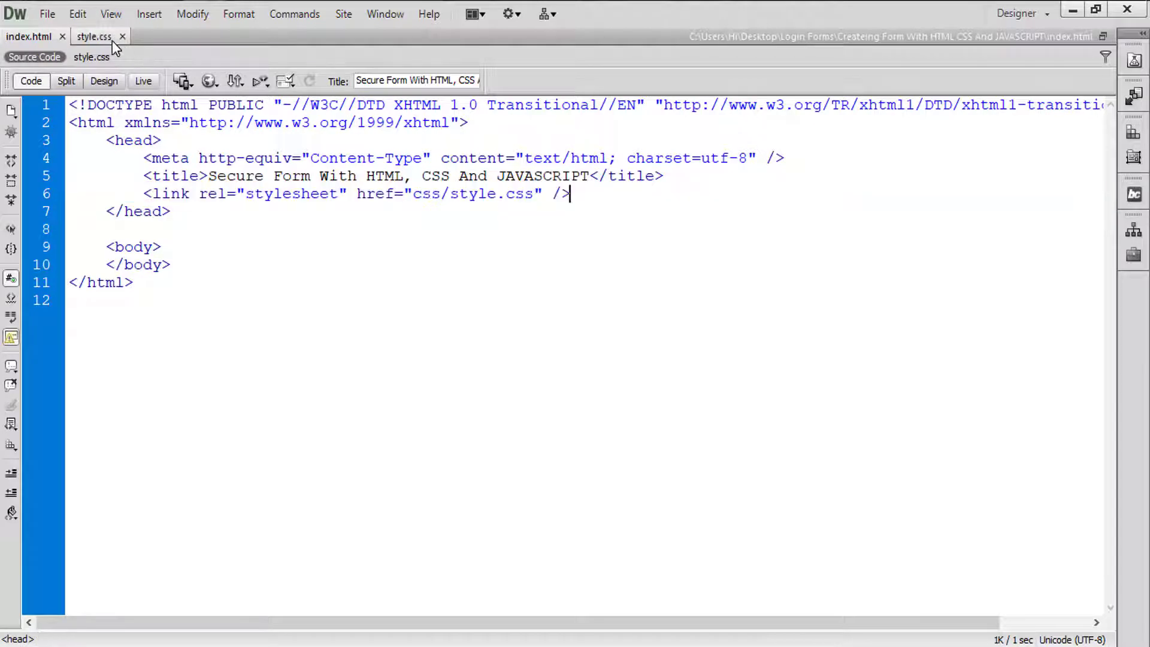
In style.css, type a body{} rule and begin its background property.
{"action": "left_click", "coordinate": [93, 36]}
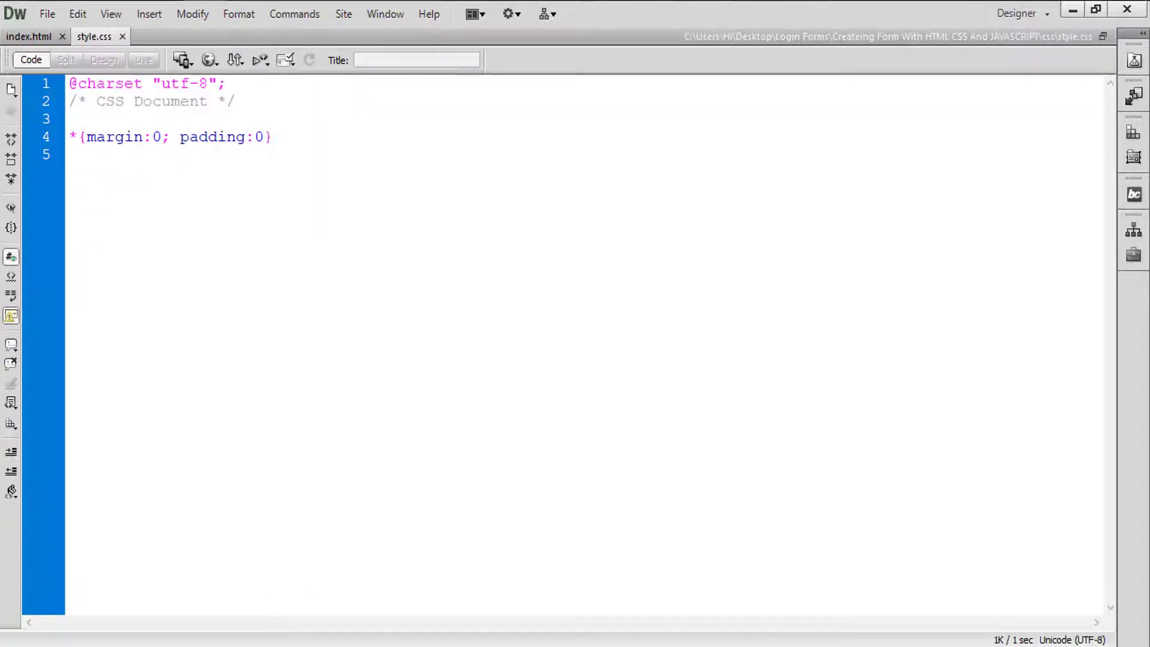
{"action": "type", "text": "bo"}
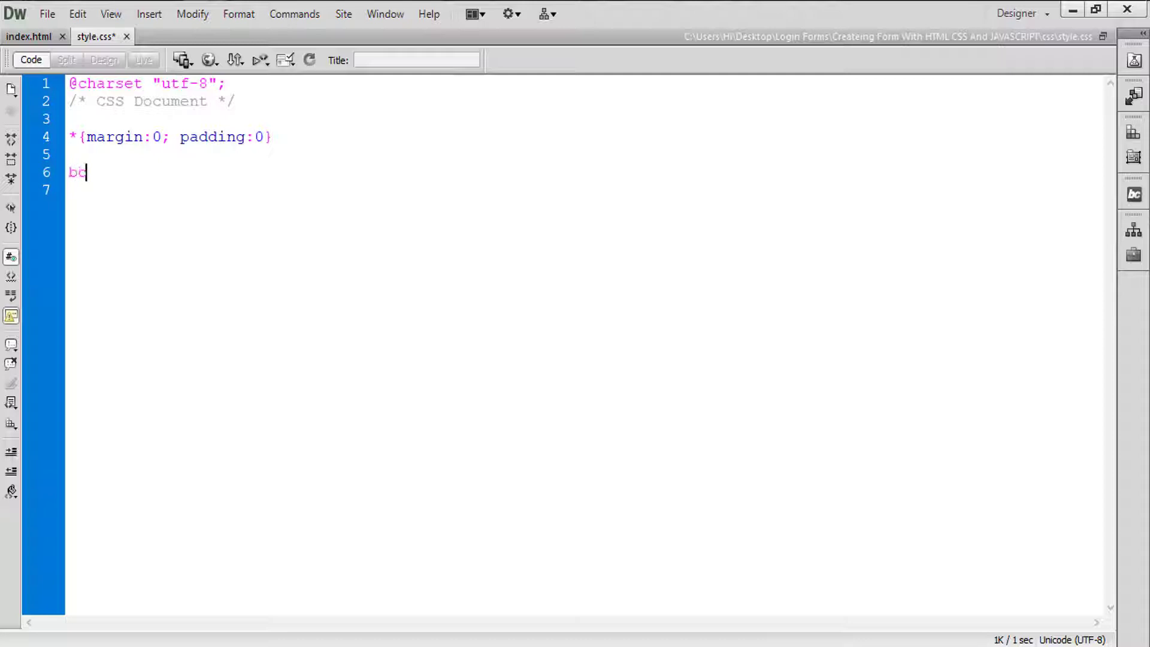
{"action": "type", "text": "ody{}"}
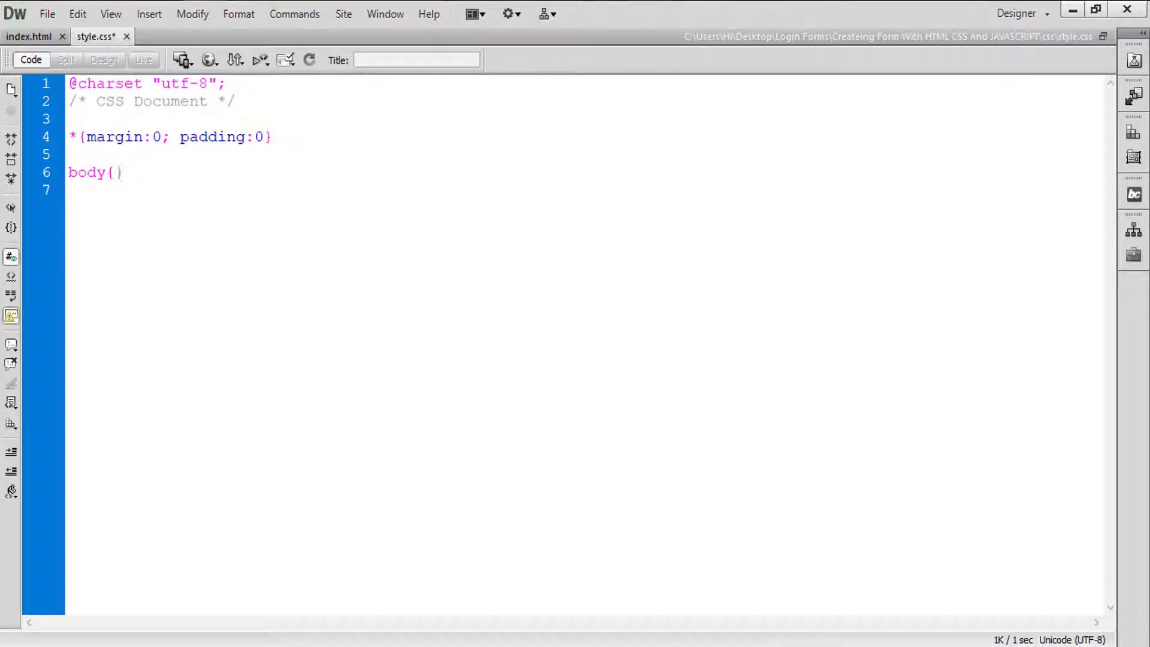
{"action": "type", "text": "backgorund"}
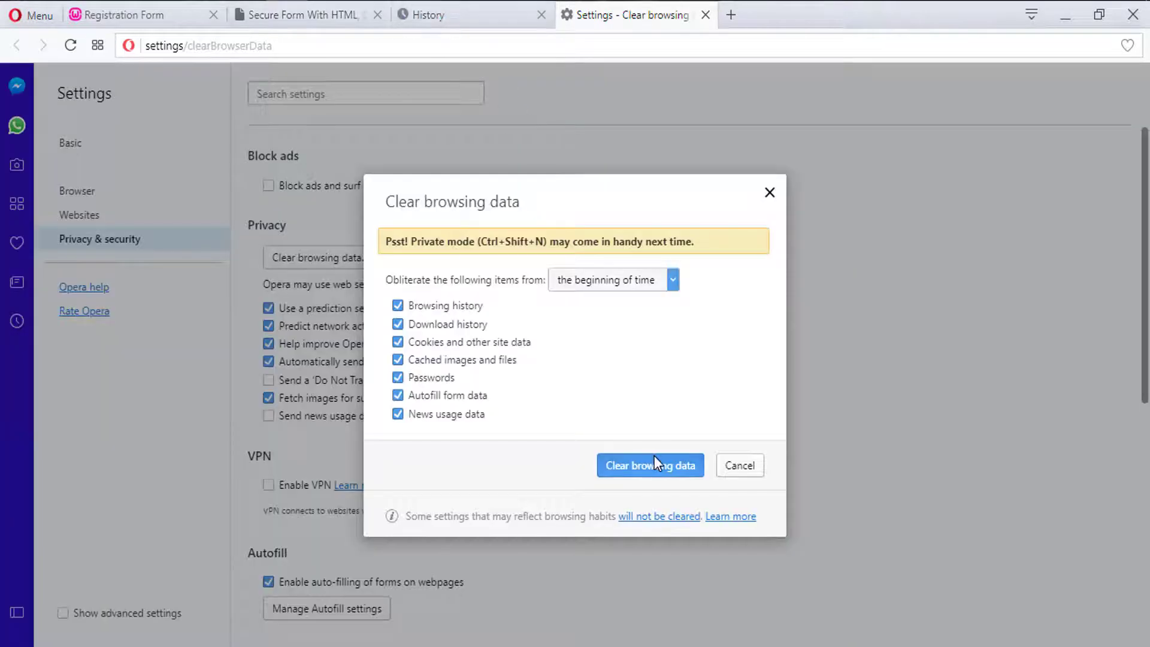
Clear all checked browsing data in Opera from the beginning of time.
{"action": "left_click", "coordinate": [649, 465]}
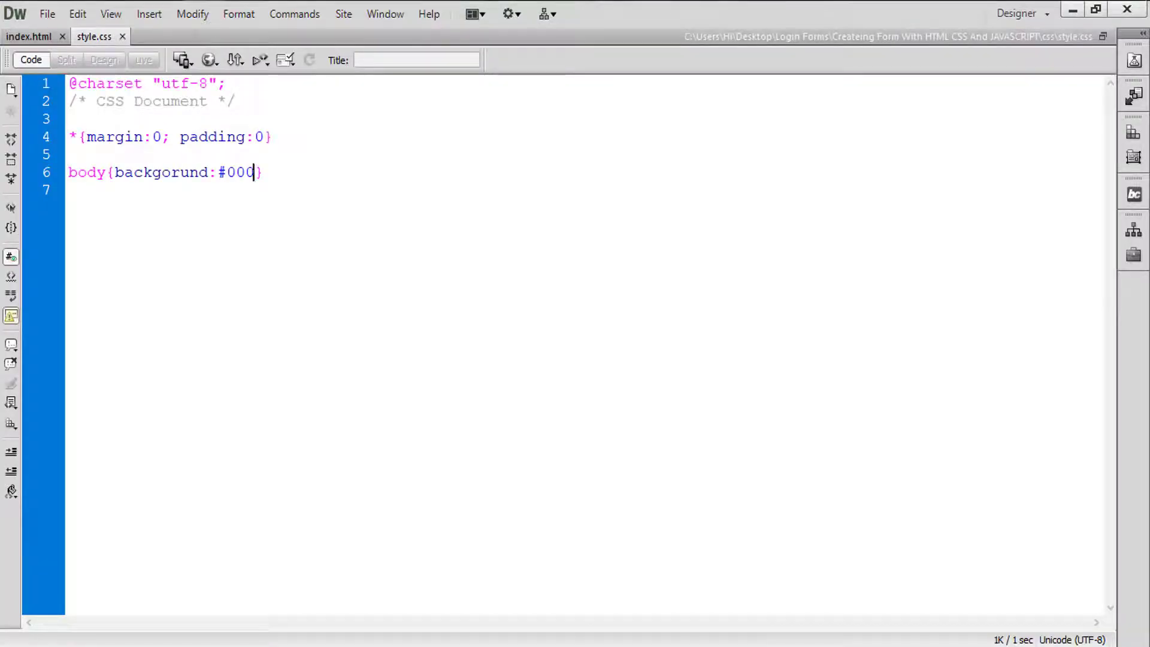
Retype the misspelled 'backgorund' property as 'background' in the body rule.
{"action": "double_click", "coordinate": [160, 172]}
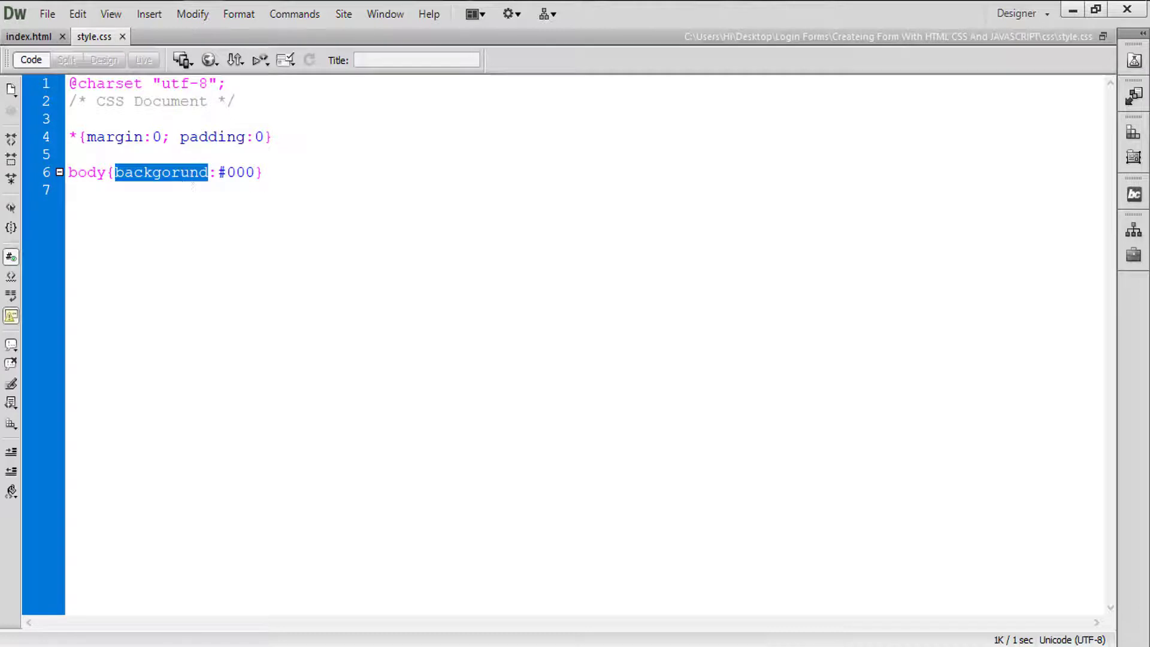
{"action": "type", "text": "back"}
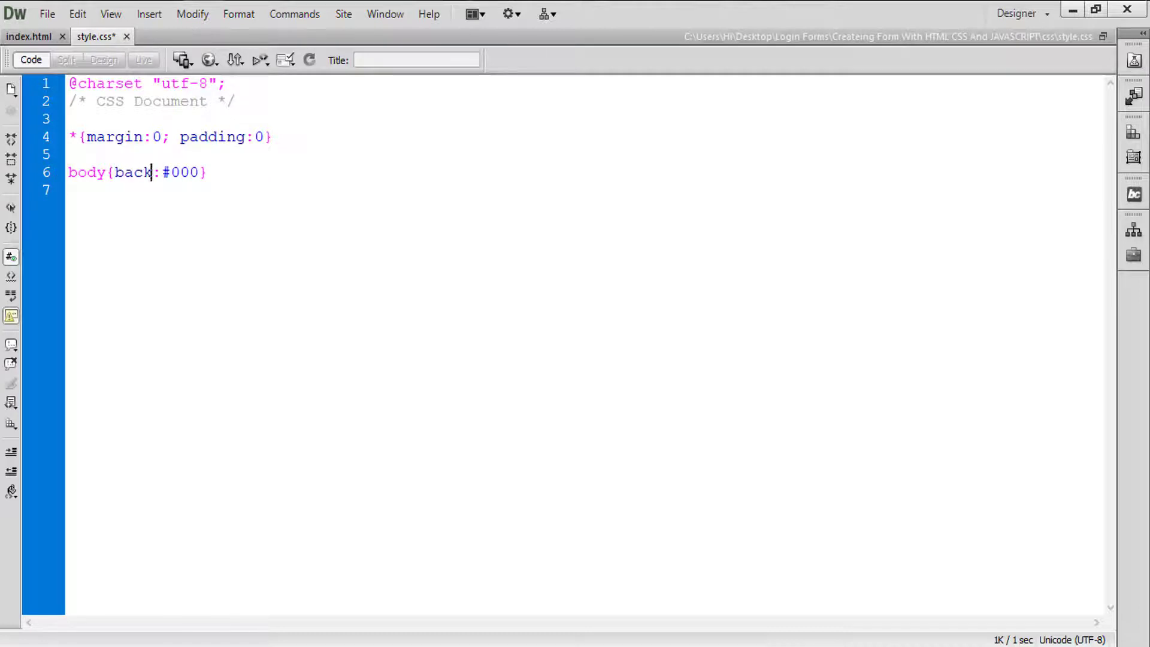
{"action": "type", "text": "ground"}
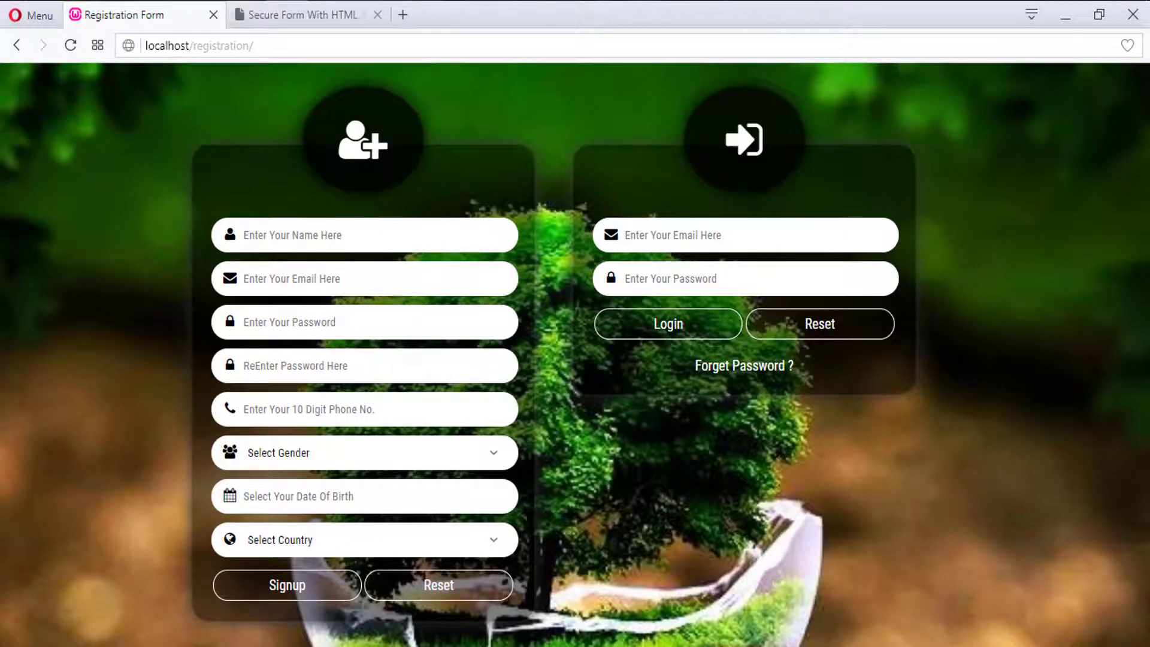
{"action": "mouse_move", "coordinate": [535, 445]}
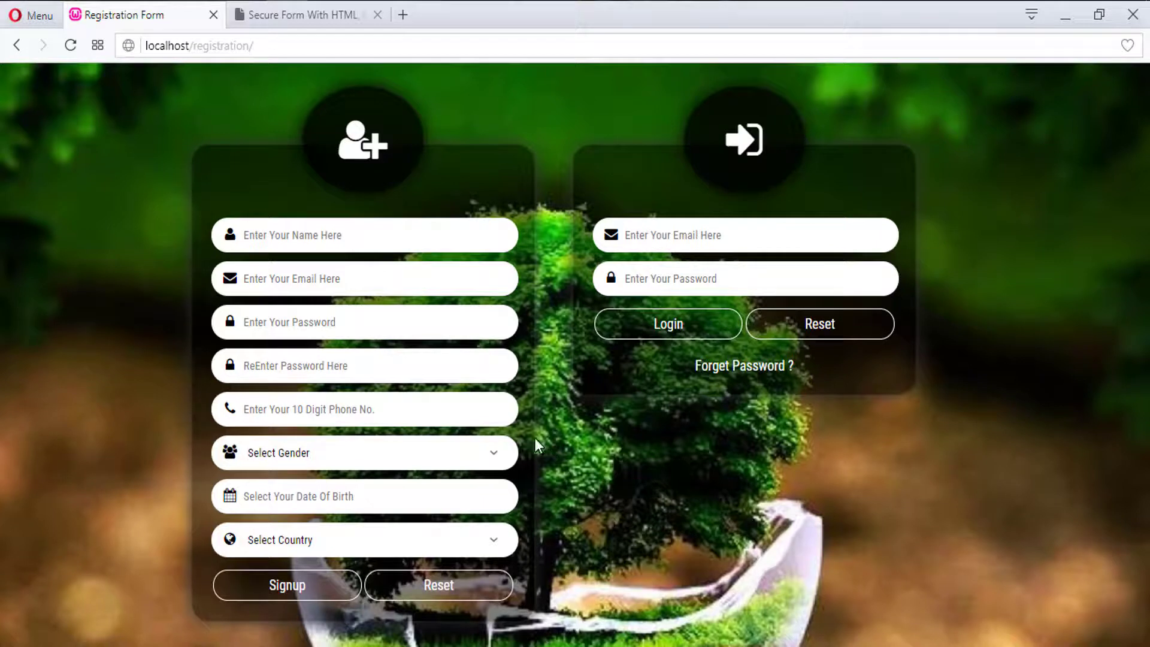
{"action": "mouse_move", "coordinate": [639, 474]}
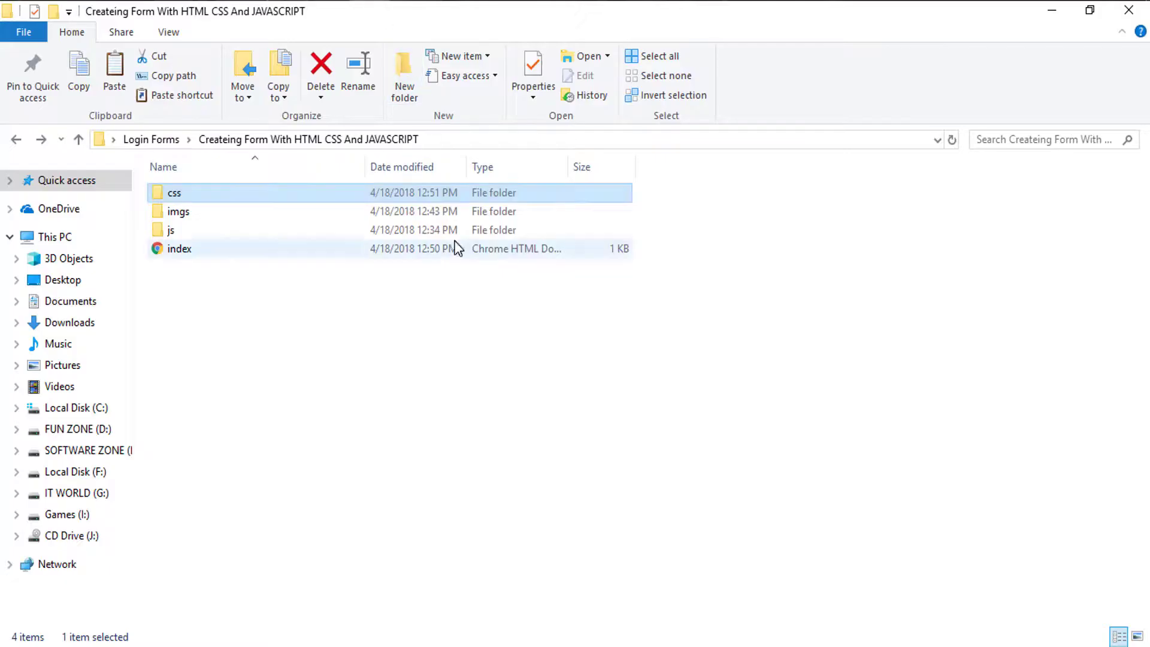
Open the imgs folder and select the 'back' image.
{"action": "double_click", "coordinate": [178, 212]}
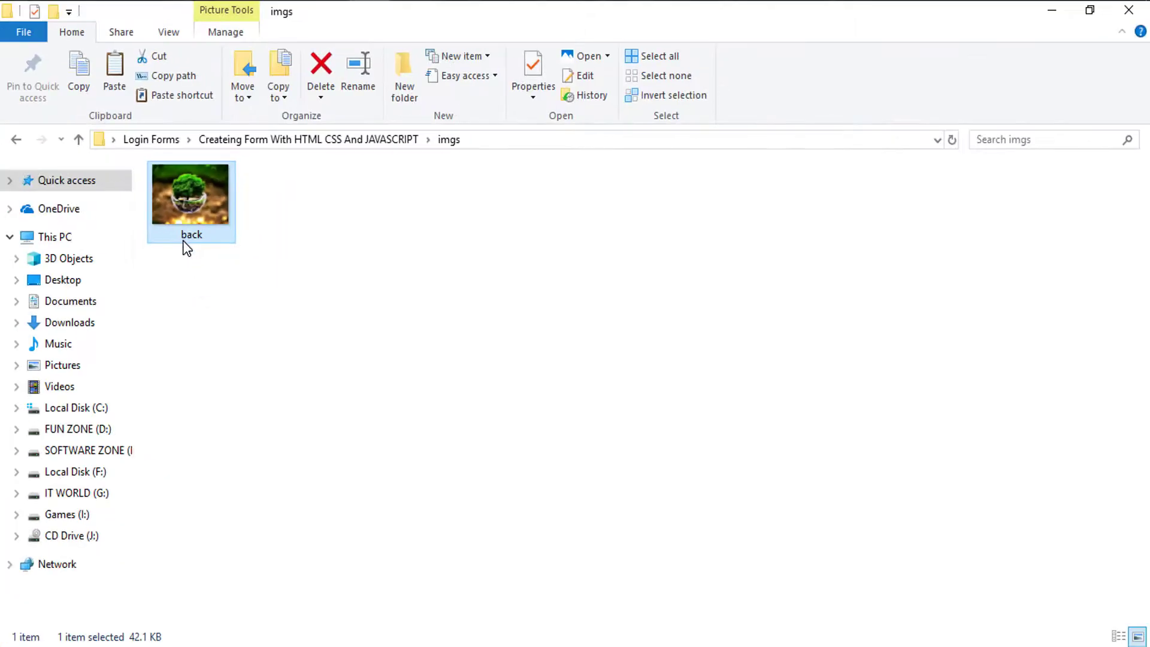
{"action": "left_click", "coordinate": [392, 213]}
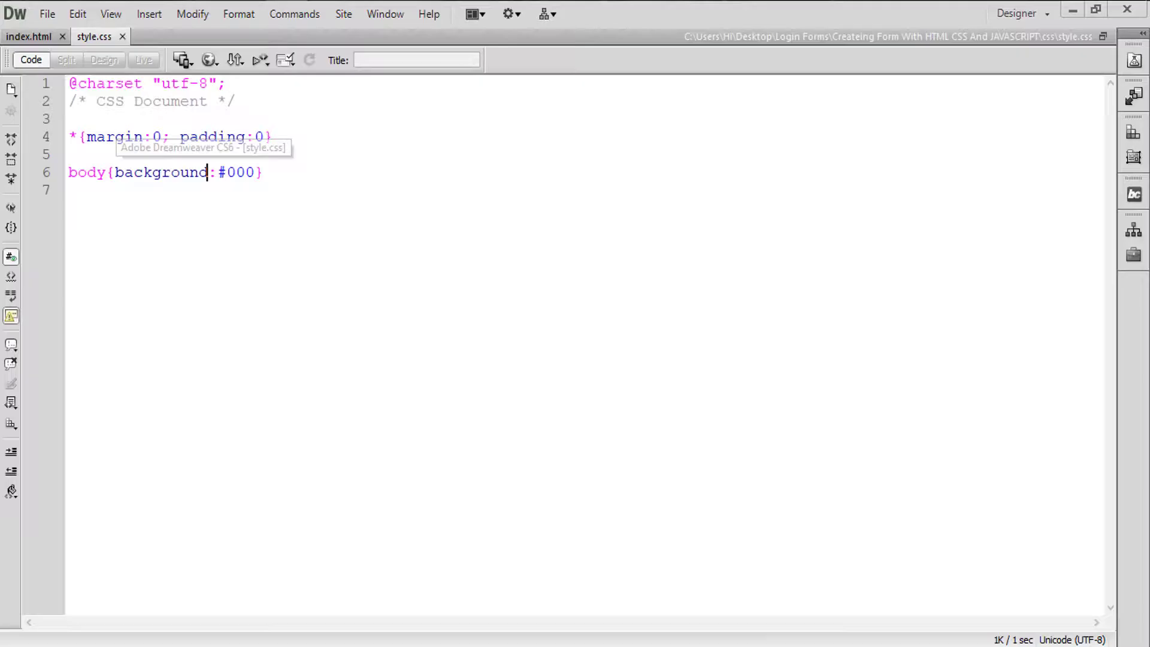
Delete the #000 background value and browse up into the imgs folder for back.jpg.
{"action": "double_click", "coordinate": [236, 172]}
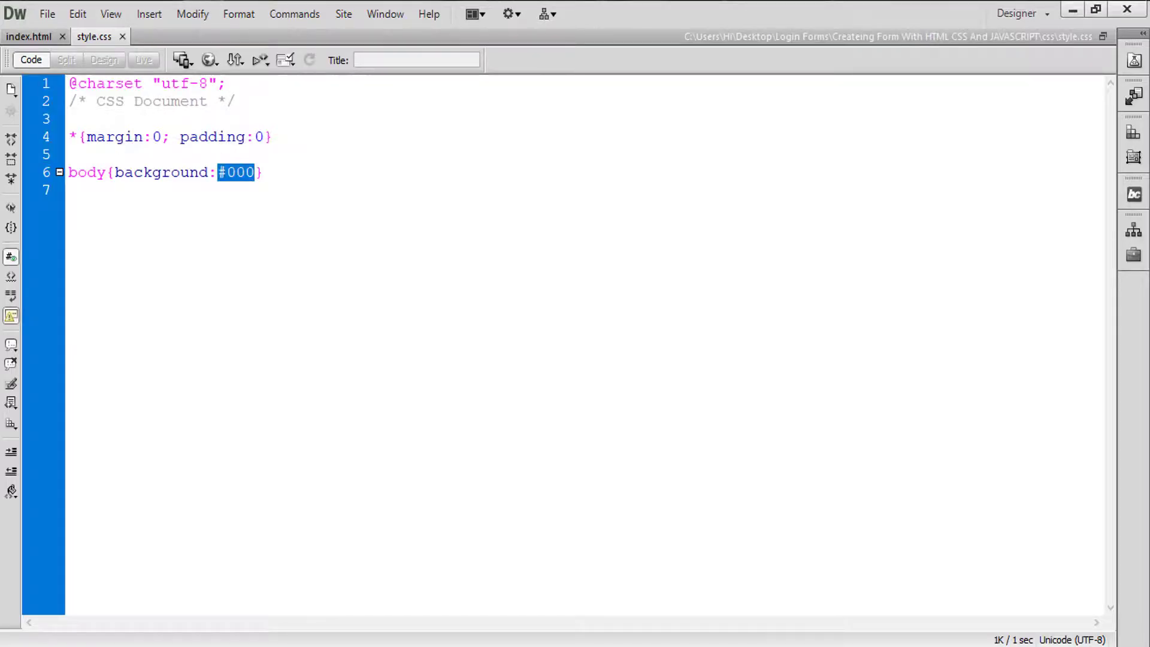
{"action": "key", "text": "Delete"}
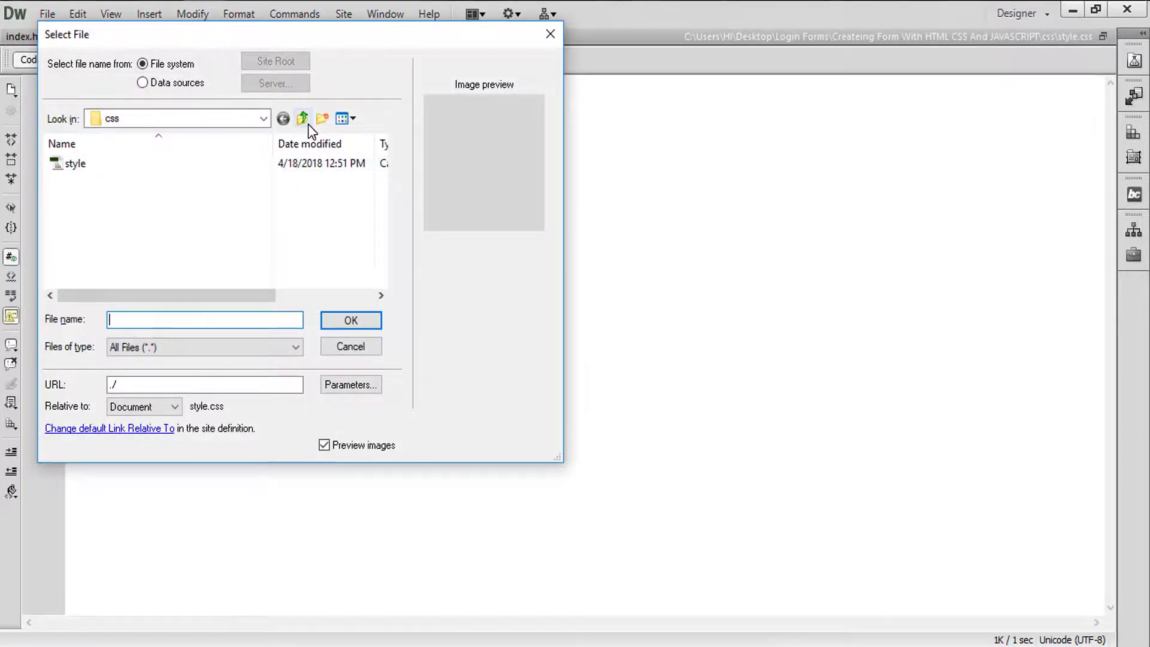
{"action": "left_click", "coordinate": [302, 118]}
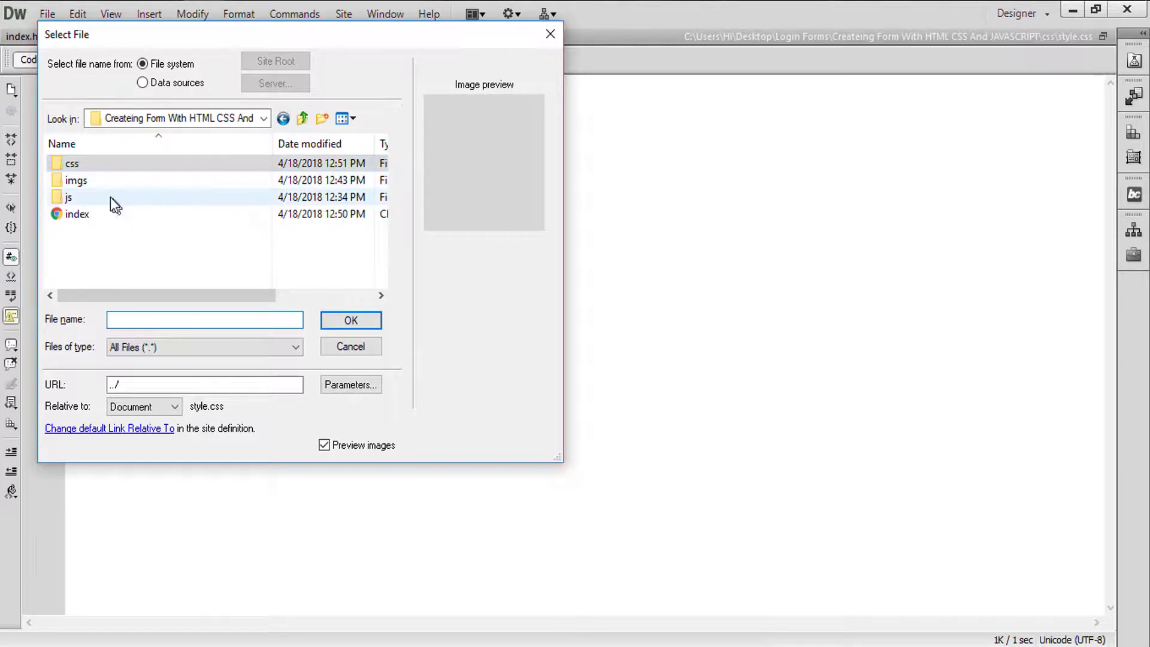
{"action": "double_click", "coordinate": [75, 179]}
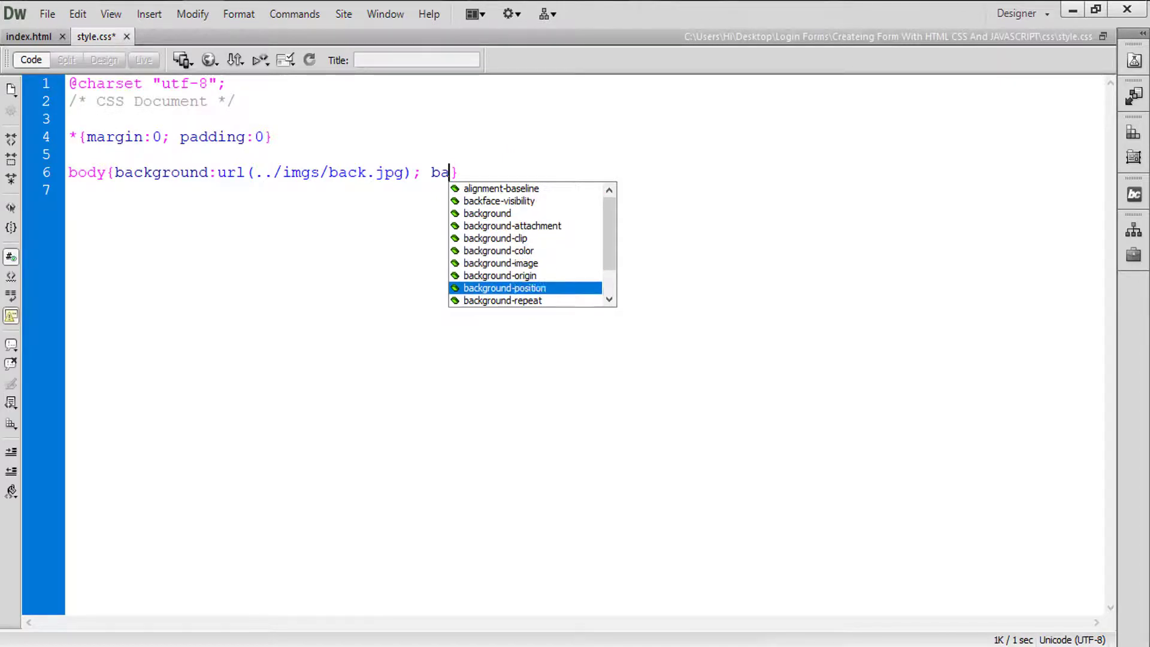
Add background-repeat:no-repeat to the body rule and start another background property.
{"action": "type", "text": "ckground-repeat:no-repeat"}
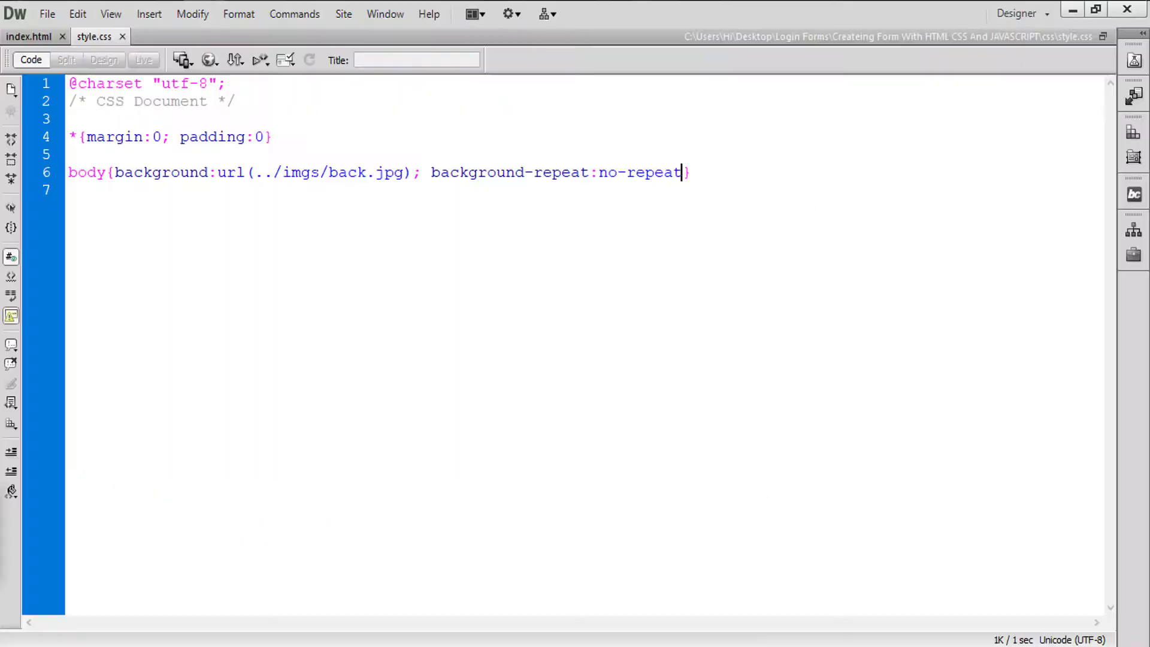
{"action": "type", "text": "; ba"}
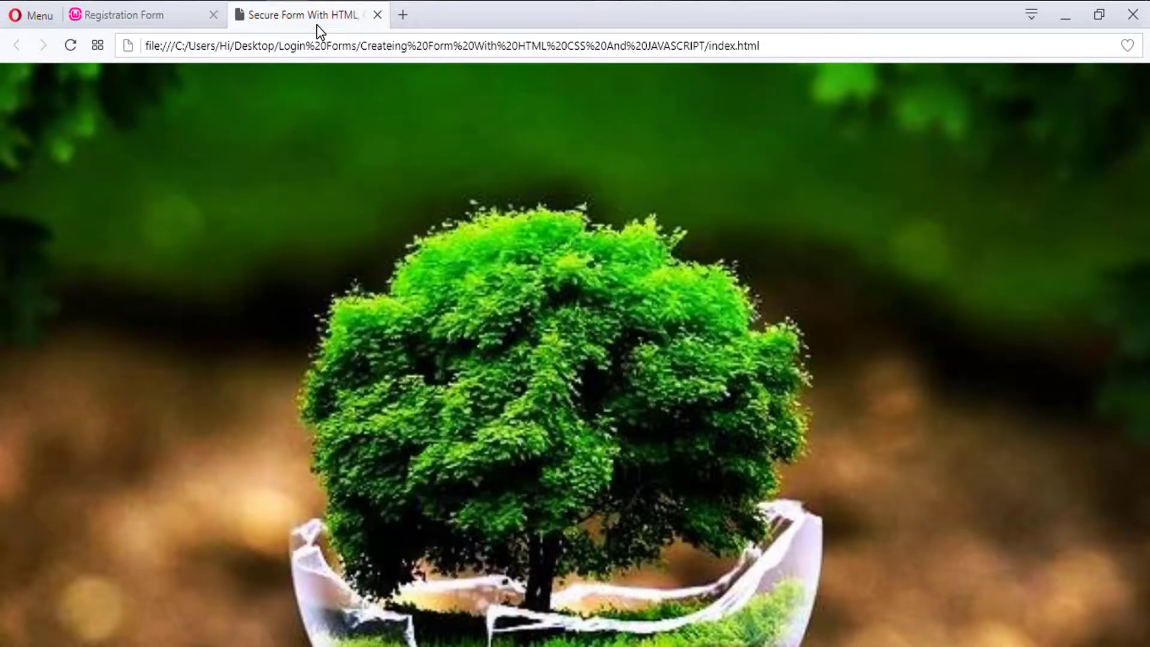
{"action": "left_click", "coordinate": [121, 15]}
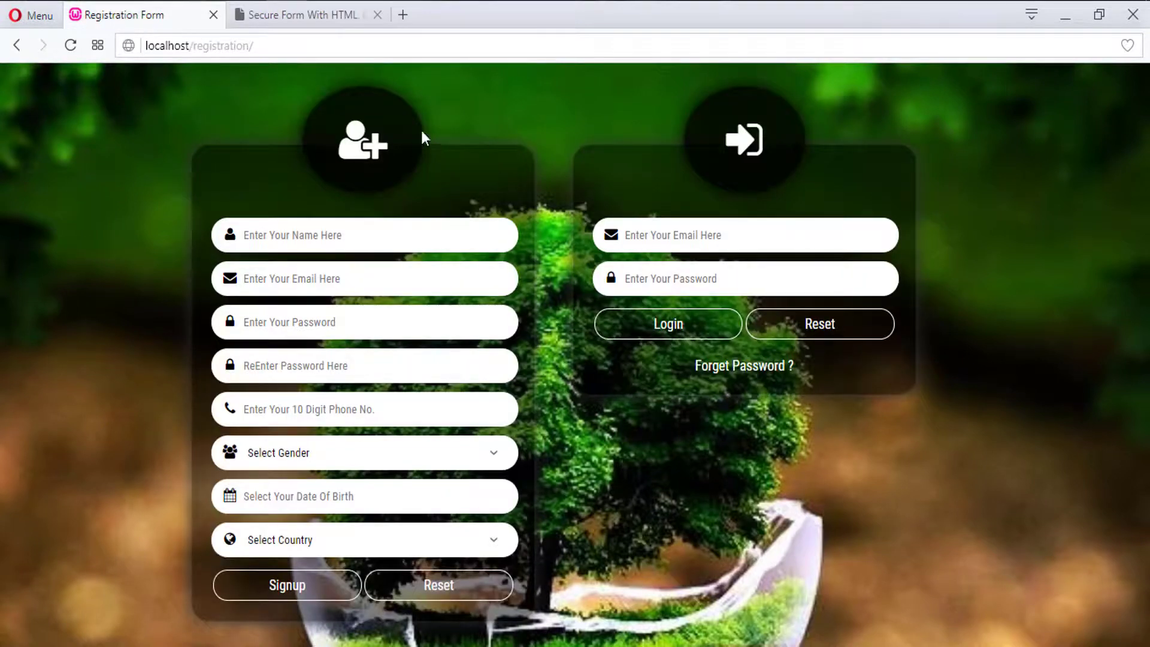
{"action": "mouse_move", "coordinate": [351, 82]}
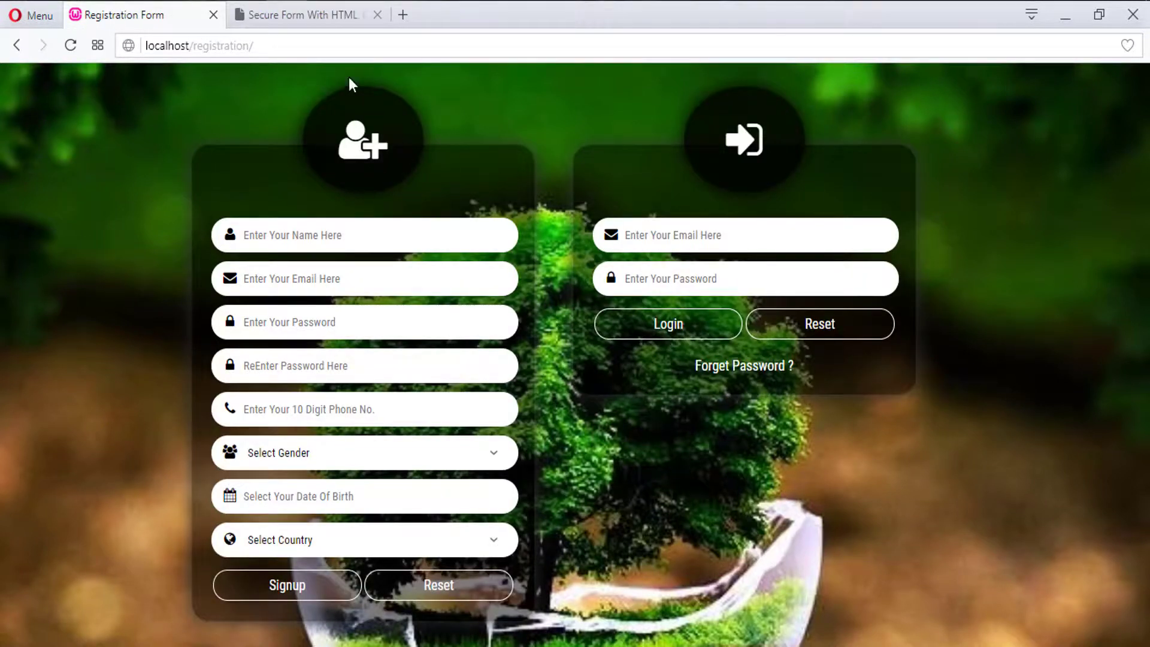
{"action": "left_click", "coordinate": [301, 15]}
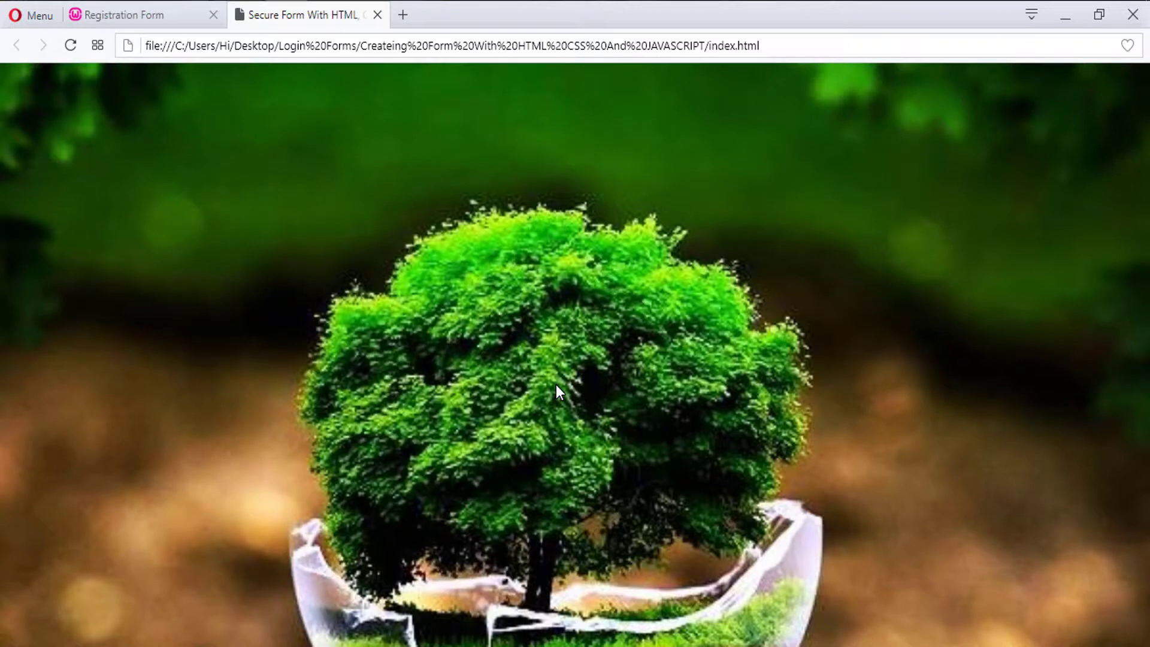
{"action": "mouse_move", "coordinate": [575, 319]}
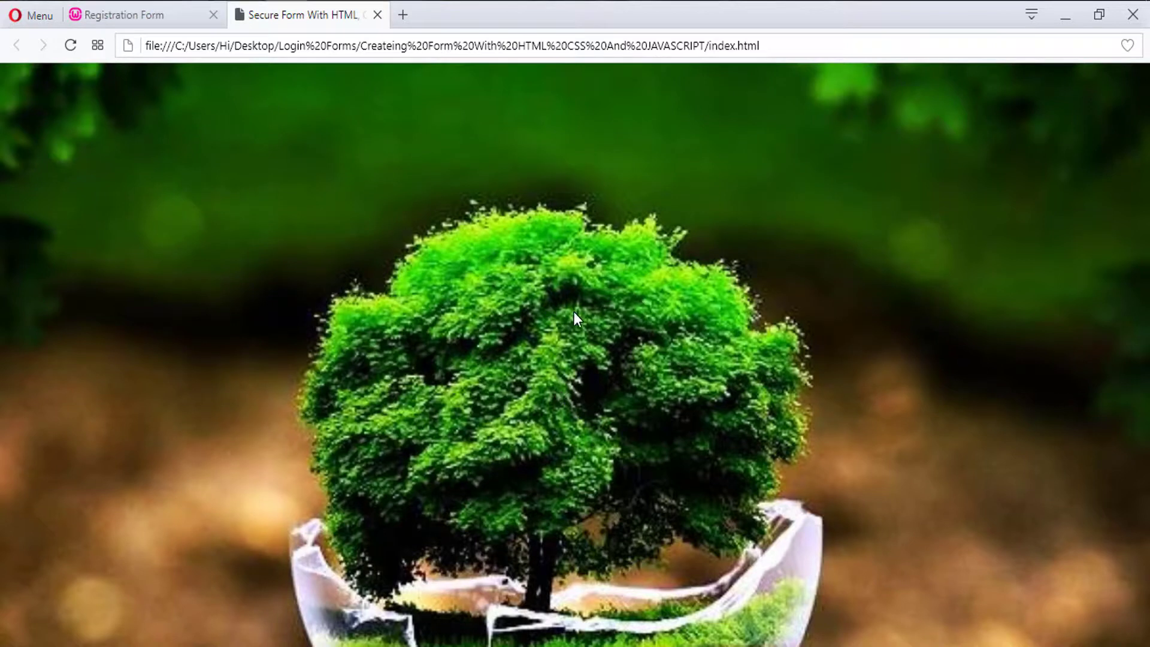
{"action": "left_click", "coordinate": [131, 14]}
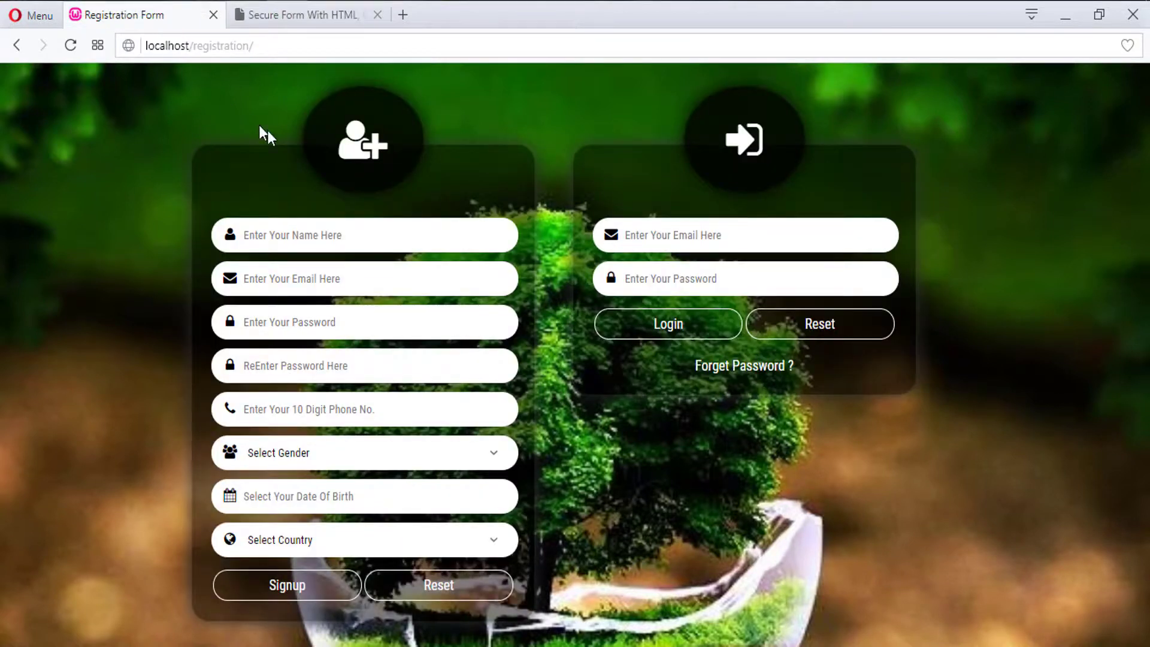
{"action": "mouse_move", "coordinate": [229, 137]}
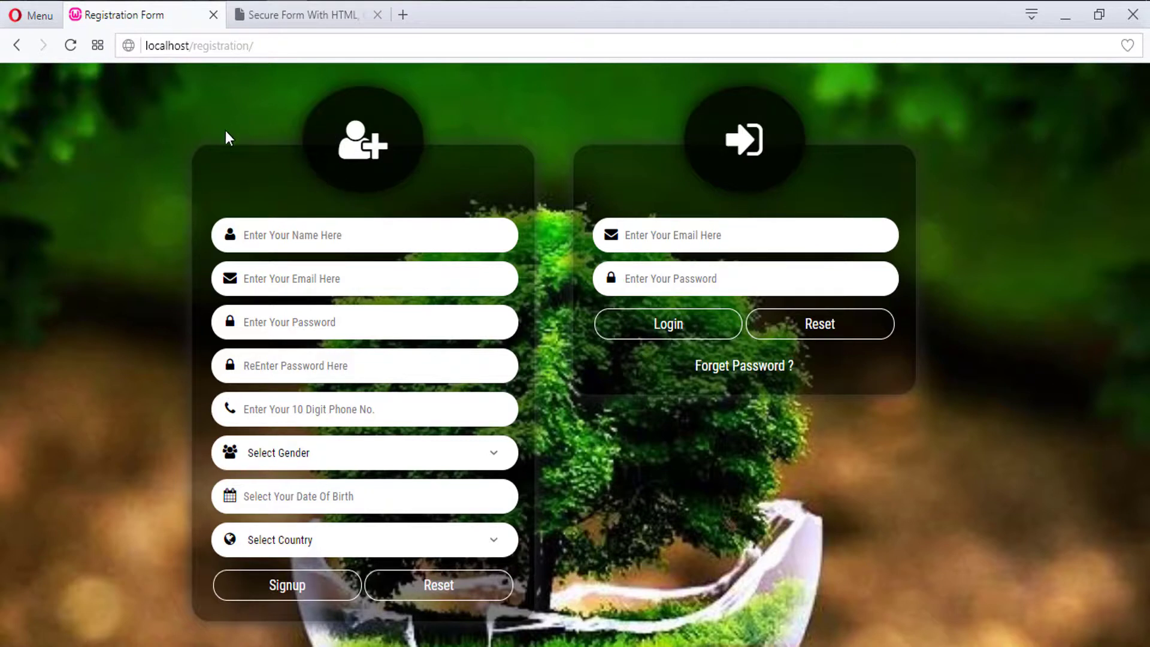
{"action": "mouse_move", "coordinate": [209, 299]}
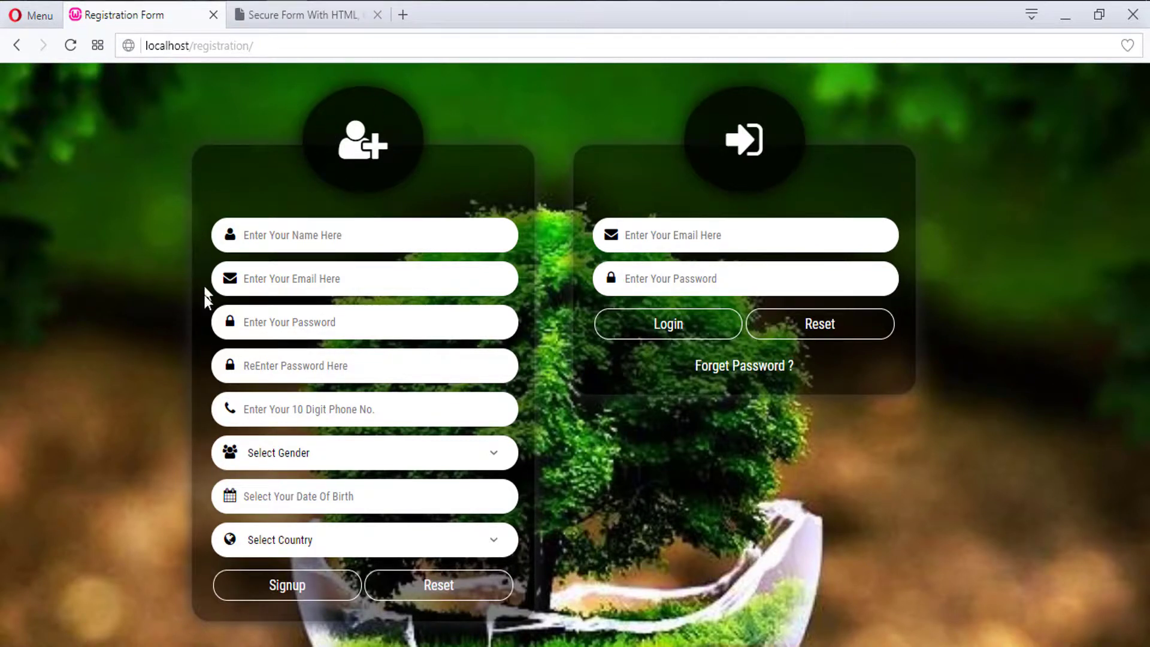
{"action": "mouse_move", "coordinate": [409, 196]}
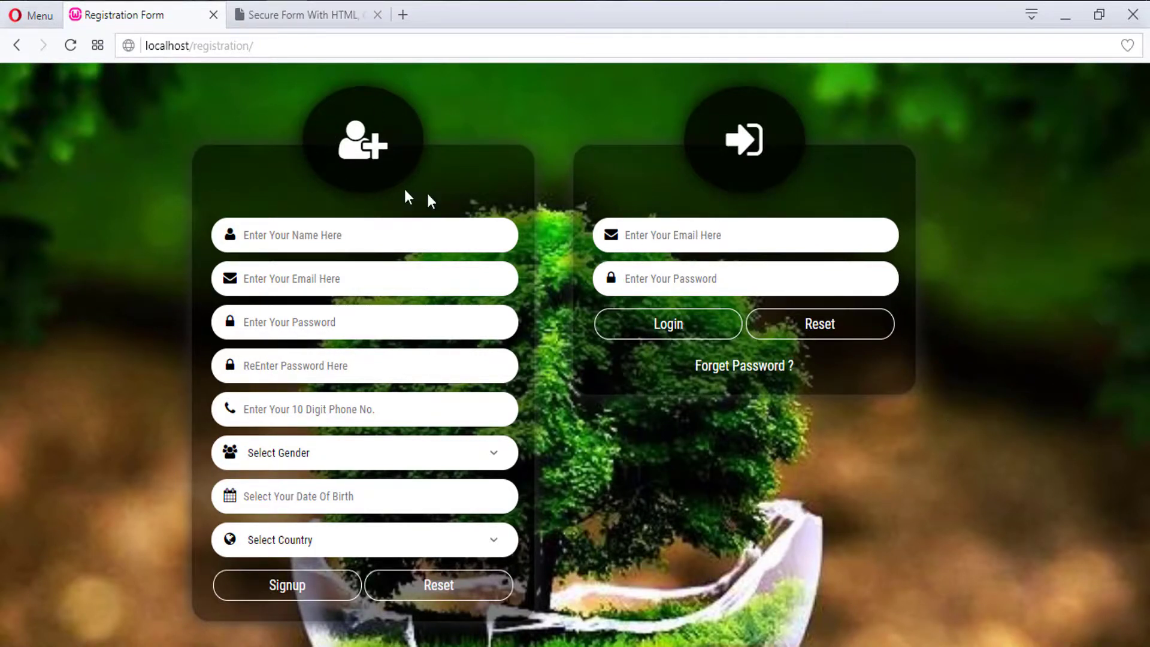
{"action": "left_click", "coordinate": [301, 15]}
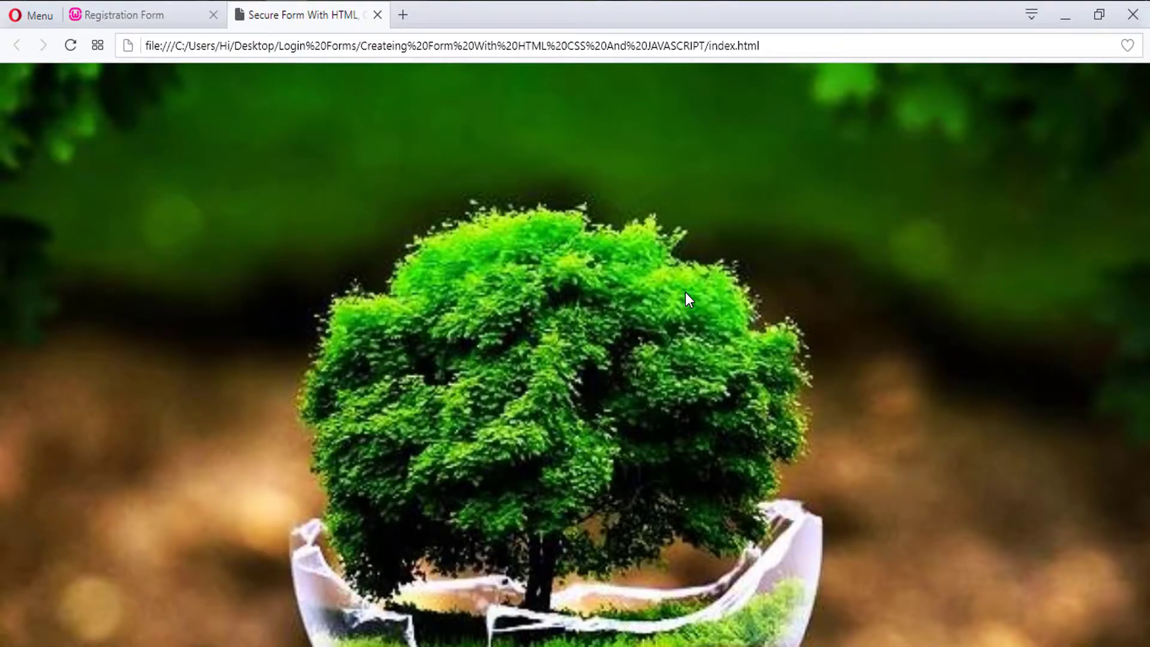